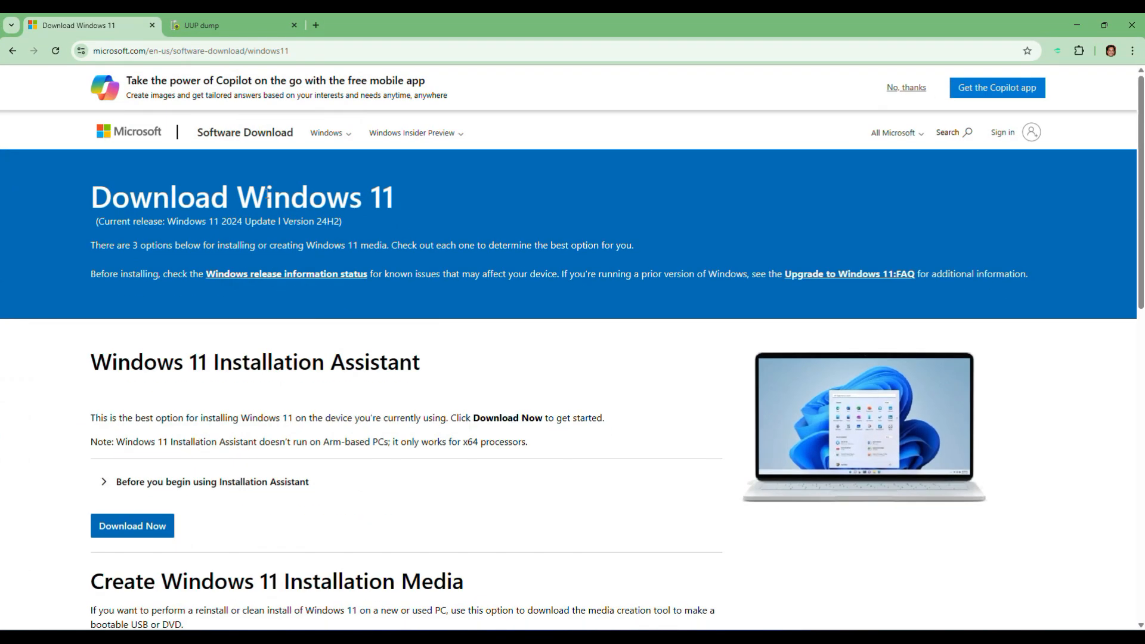
# Scroll the Windows 11 download page, then switch to the UUP dump site's build listings
pyautogui.scroll(-3)
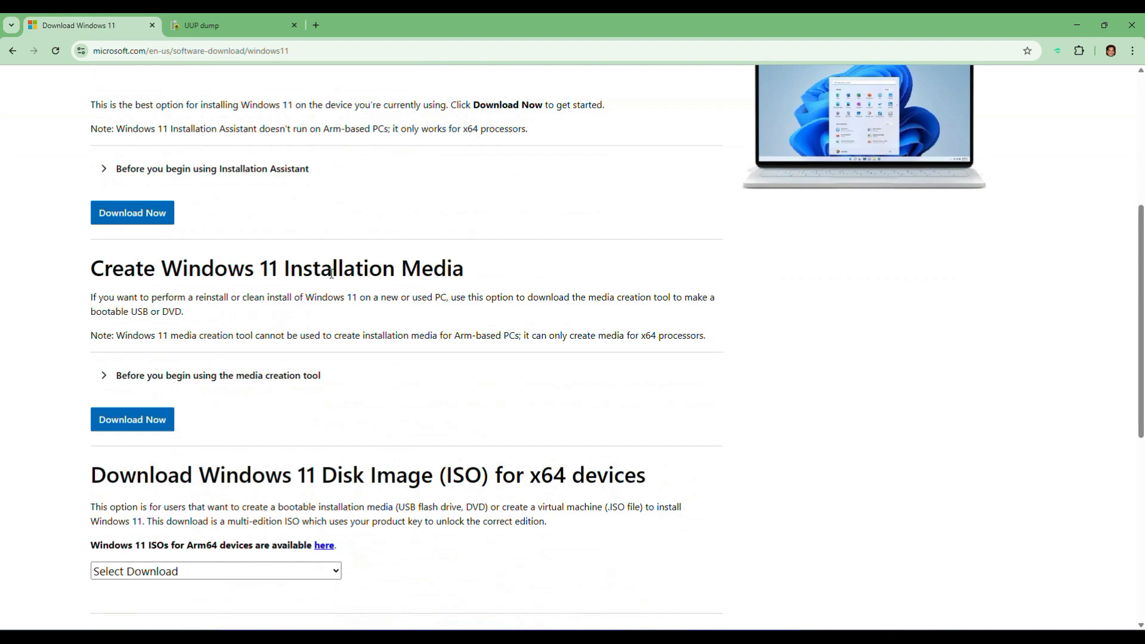
pyautogui.scroll(3)
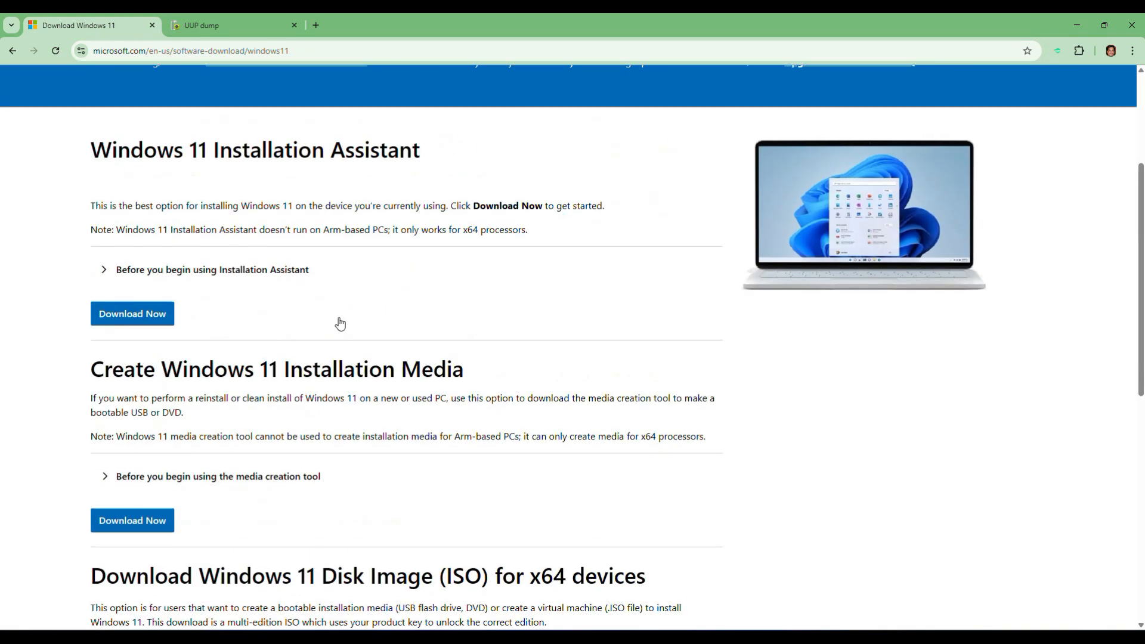
pyautogui.scroll(3)
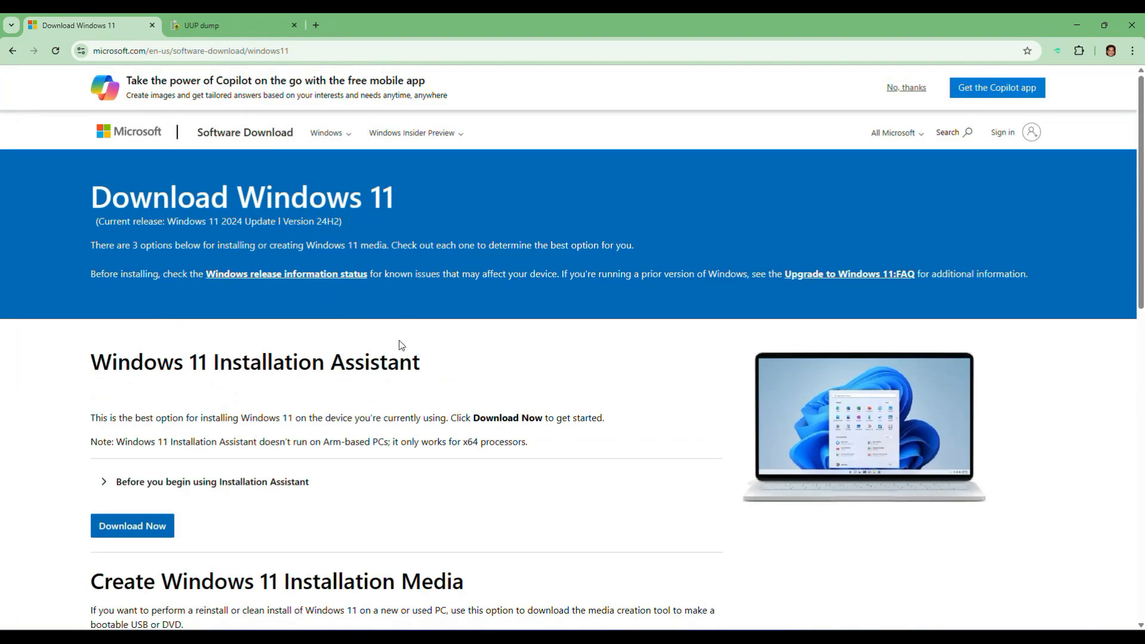
pyautogui.click(232, 25)
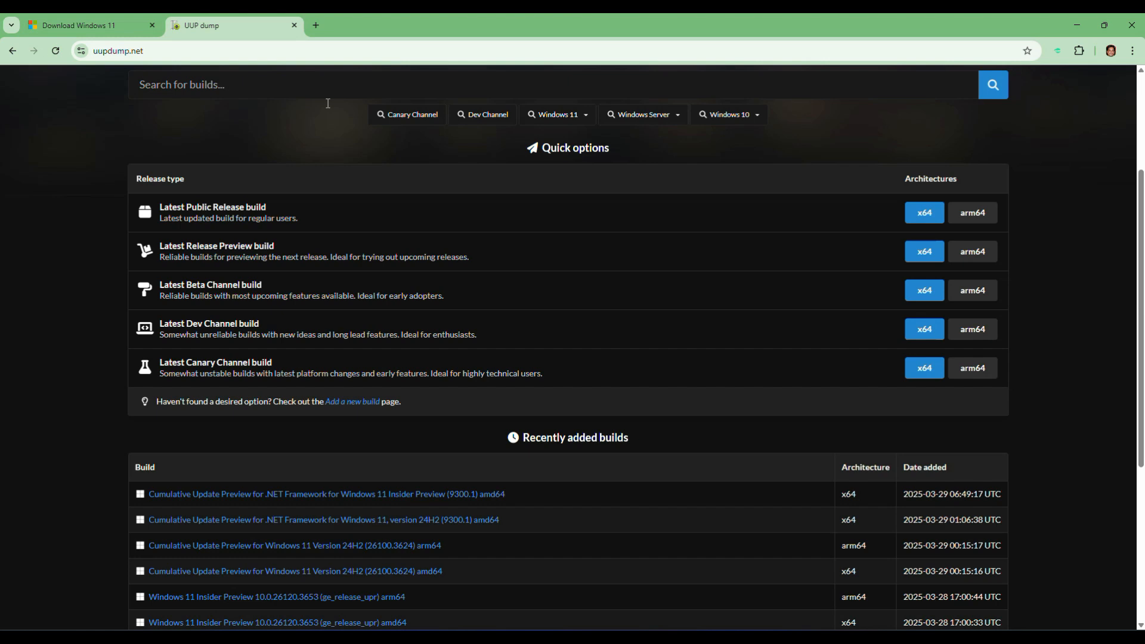
pyautogui.moveTo(559, 114)
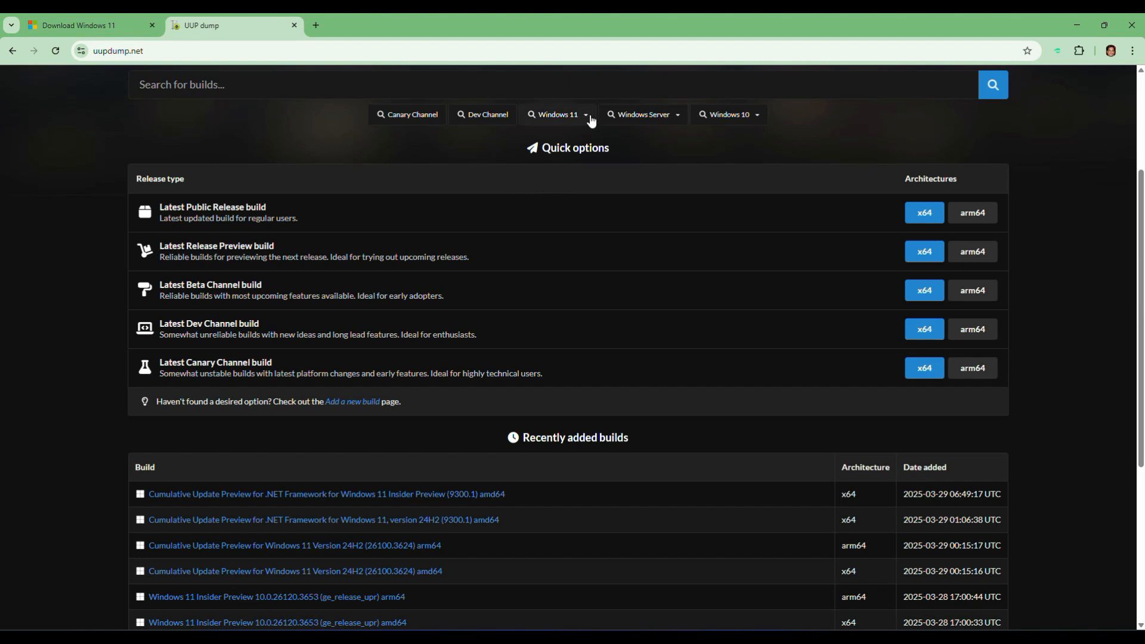
pyautogui.click(557, 114)
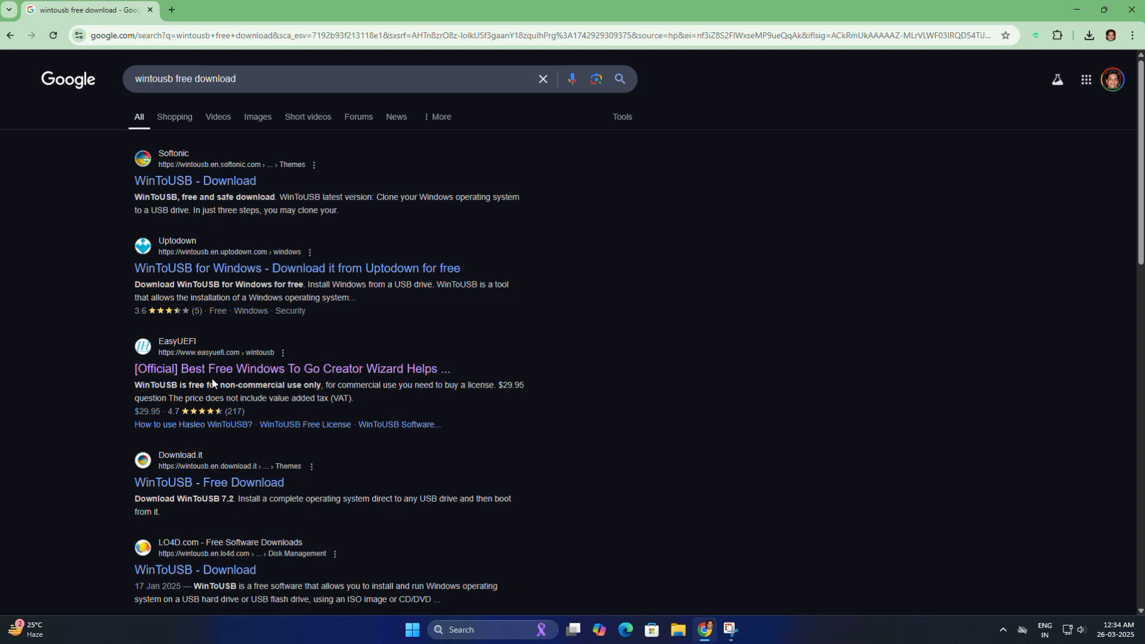
# Open the official Hasleo WinToUSB page and download WinToUSB_Free.exe, version 9.5
pyautogui.click(292, 368)
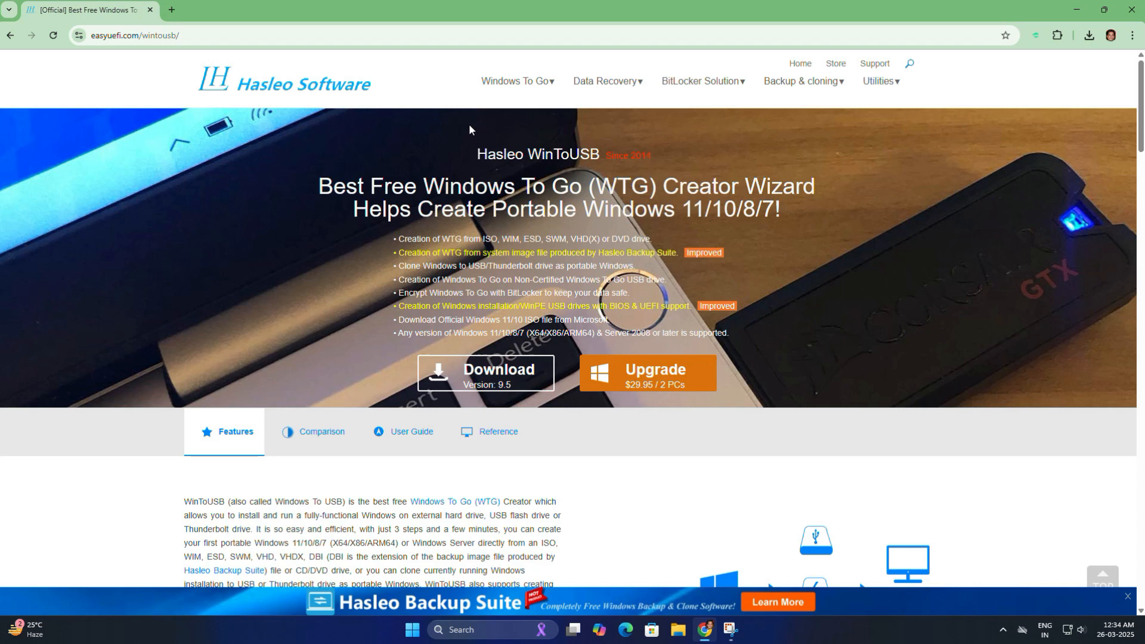
pyautogui.moveTo(499, 230)
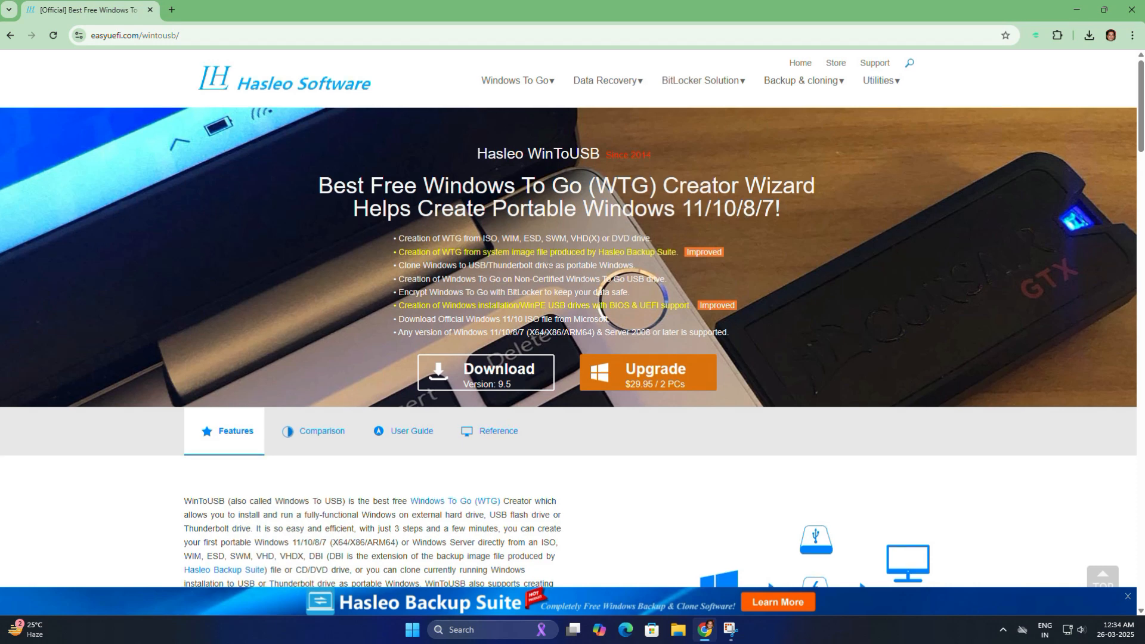
pyautogui.scroll(-3)
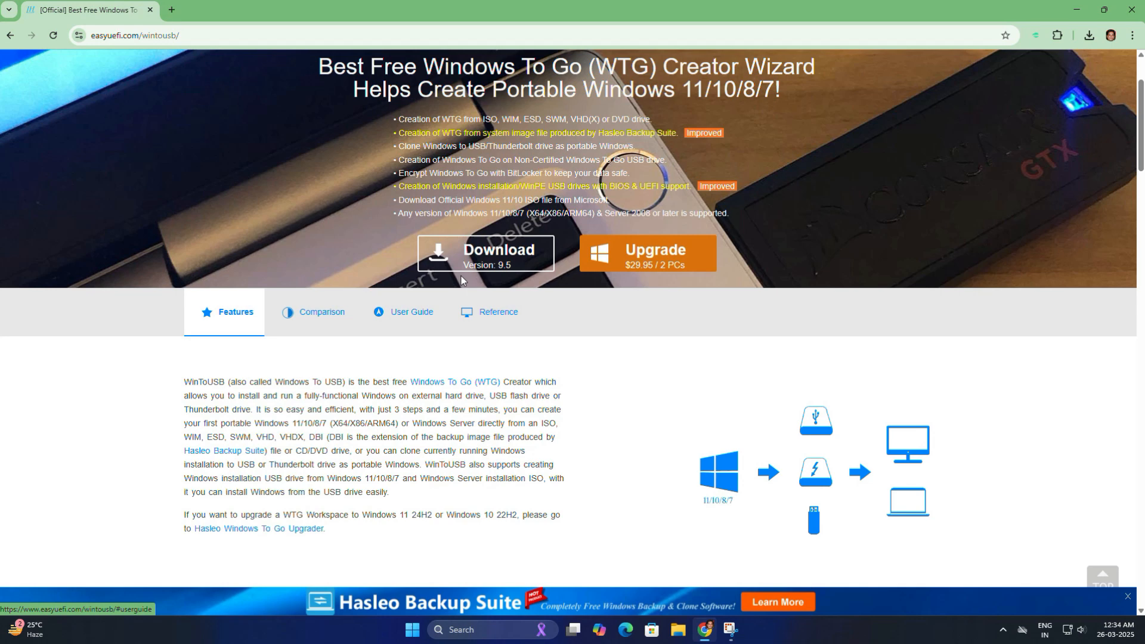
pyautogui.moveTo(497, 256)
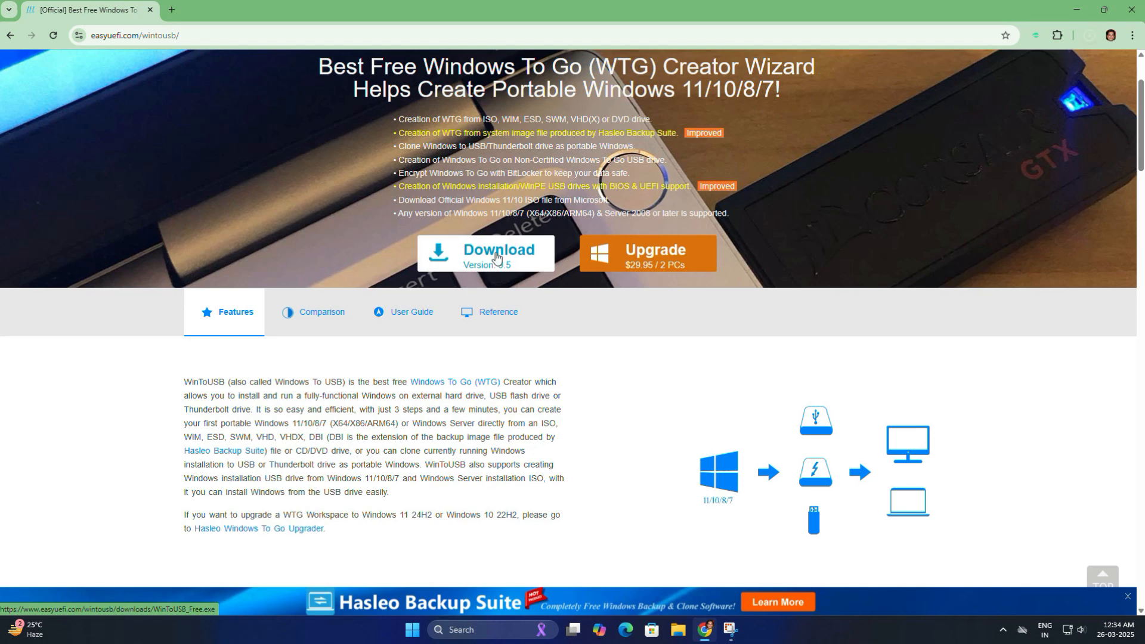
pyautogui.click(485, 254)
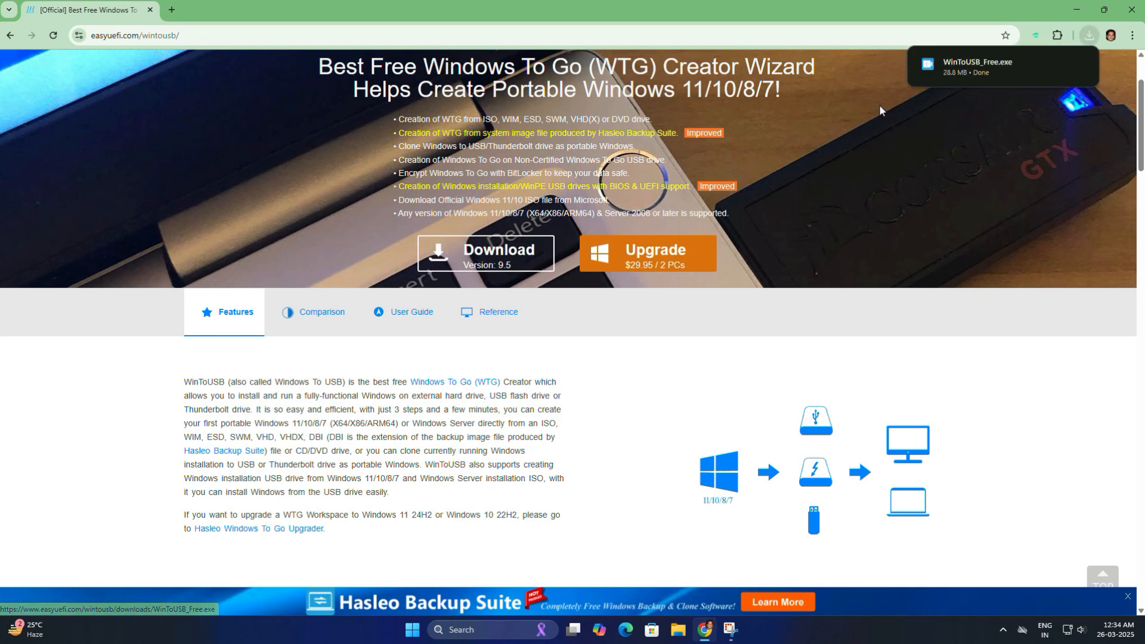
pyautogui.moveTo(1054, 65)
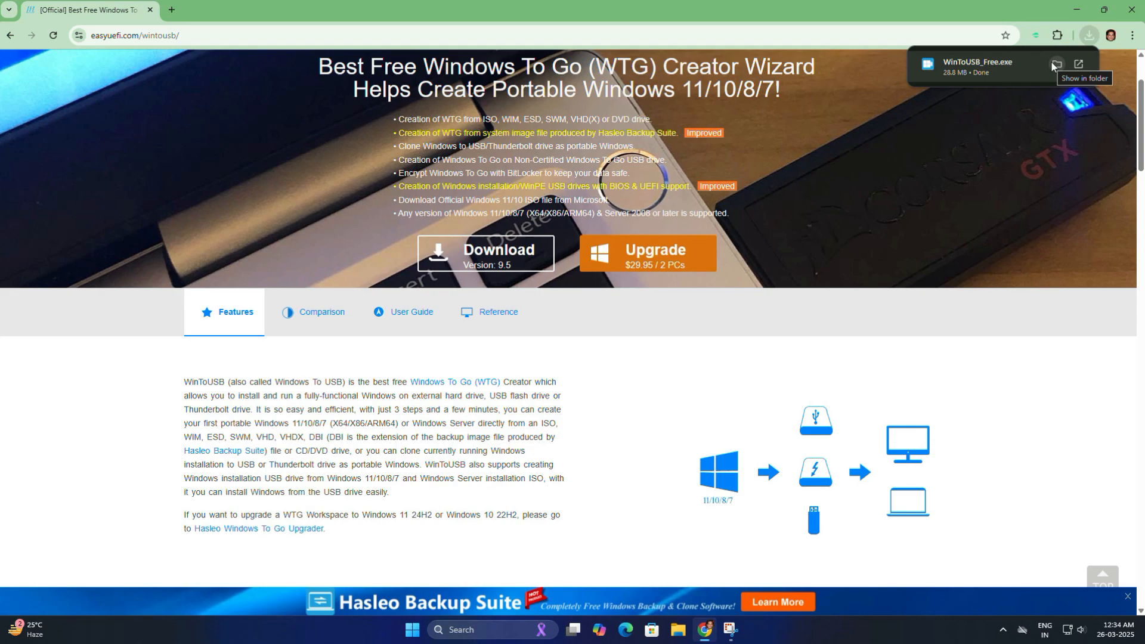
# Show WinToUSB_Free.exe in its folder, launch it, and minimize the browser
pyautogui.click(1054, 65)
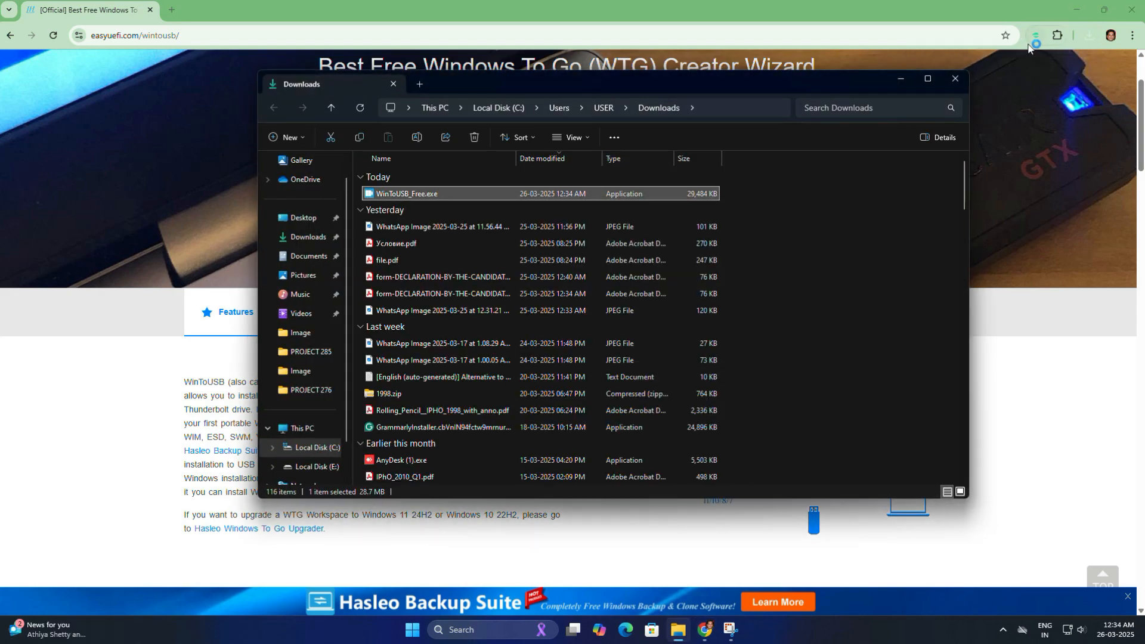
pyautogui.doubleClick(407, 194)
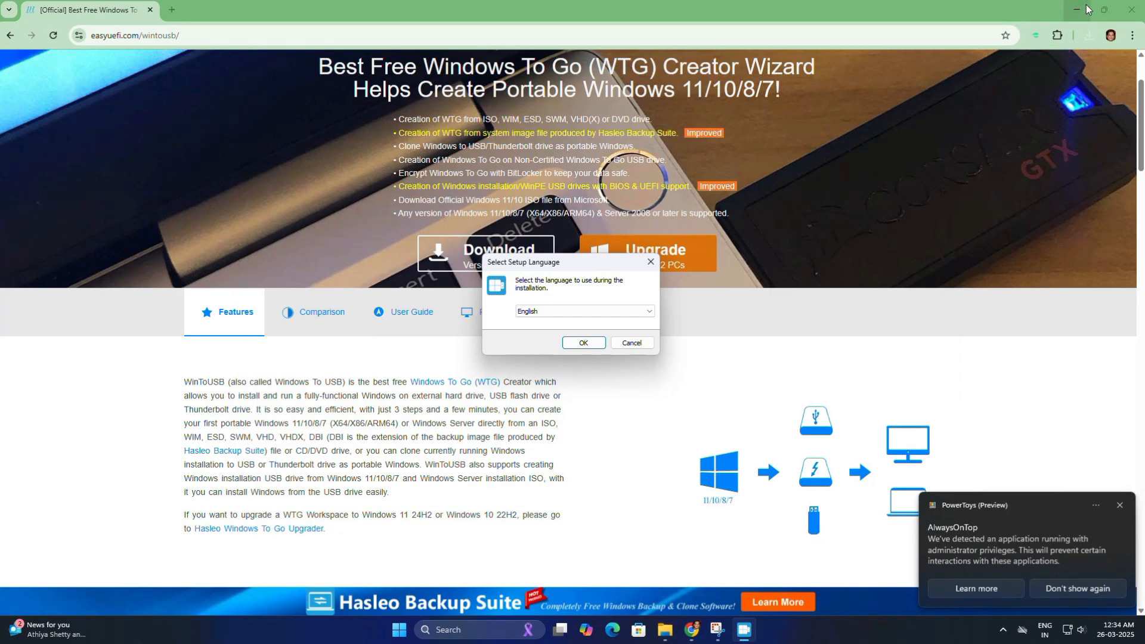
pyautogui.click(1081, 9)
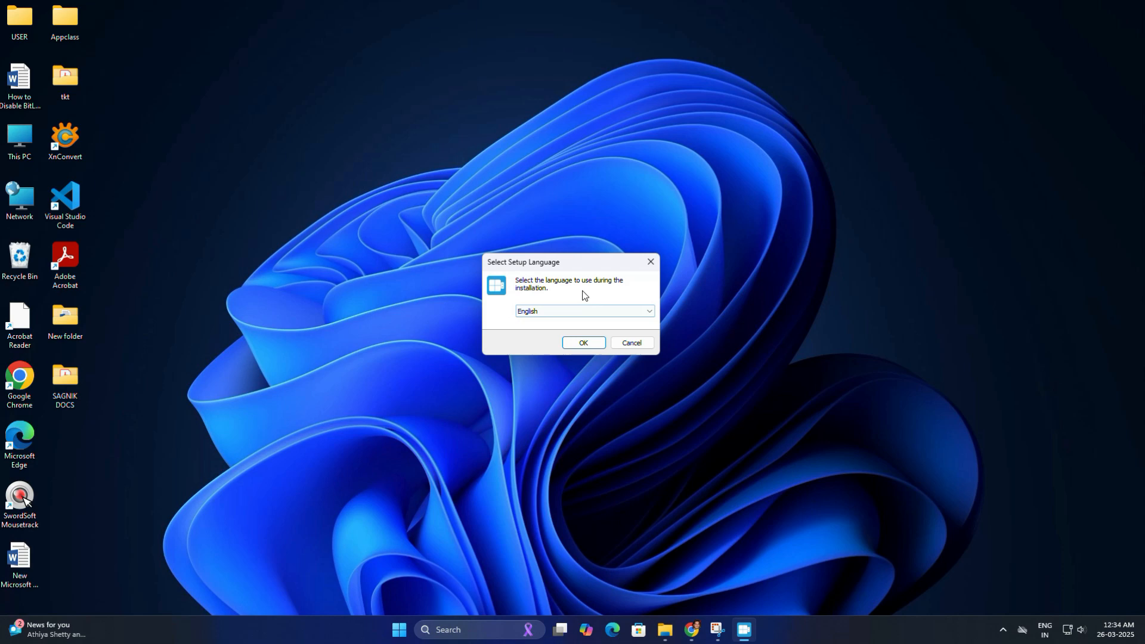
# Install WinToUSB in English, accepting the license, existing folder and default Start Menu folder
pyautogui.click(583, 343)
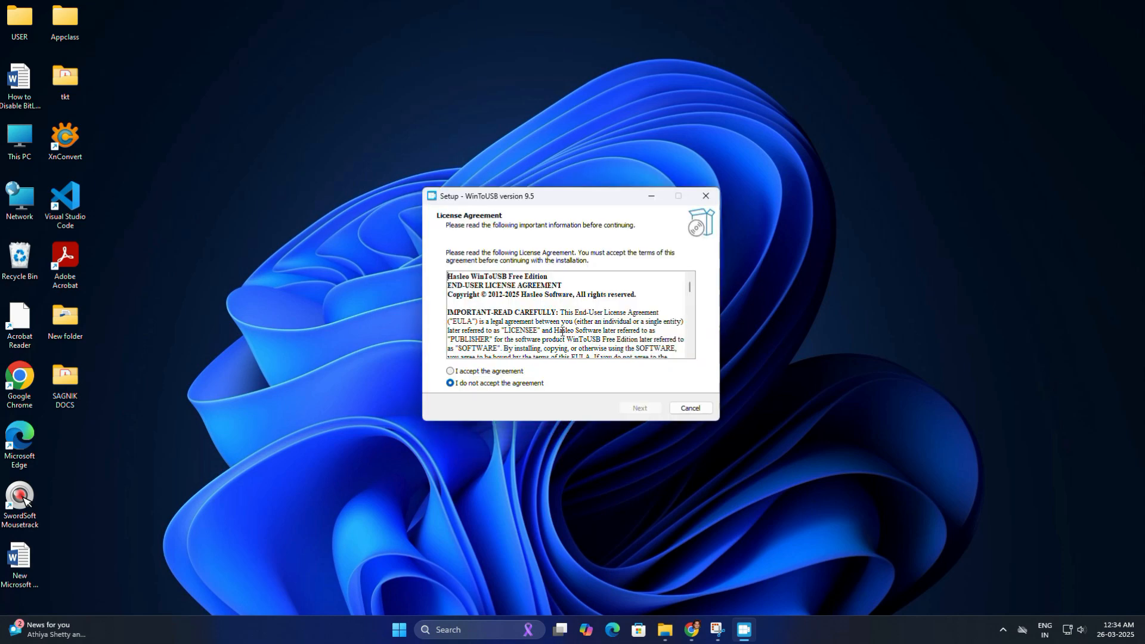
pyautogui.click(450, 371)
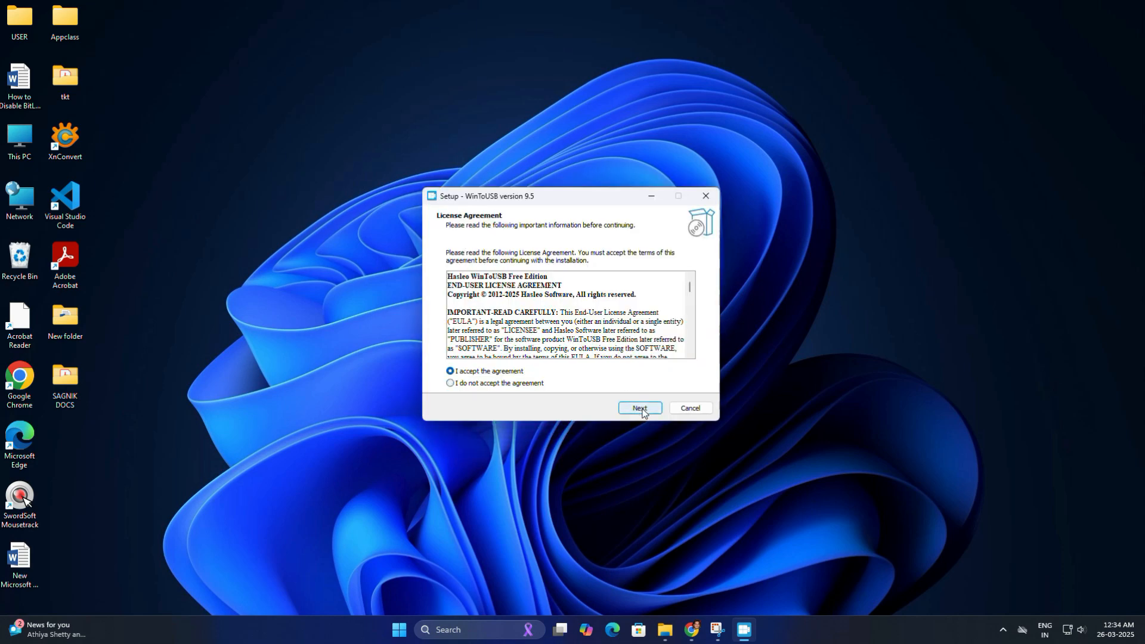
pyautogui.click(638, 408)
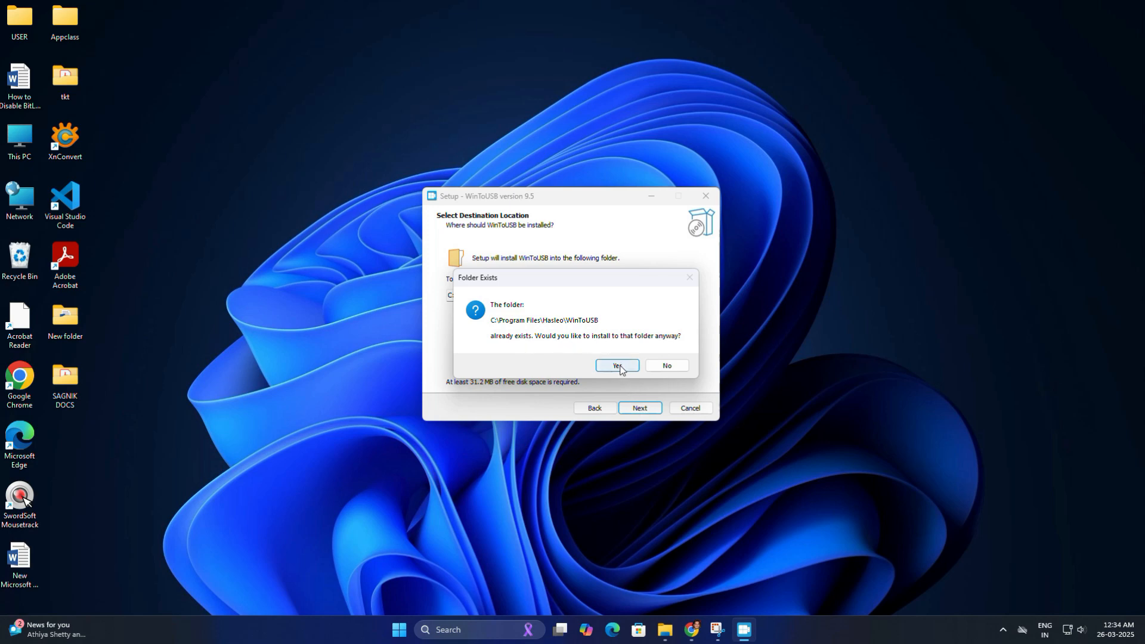
pyautogui.click(616, 365)
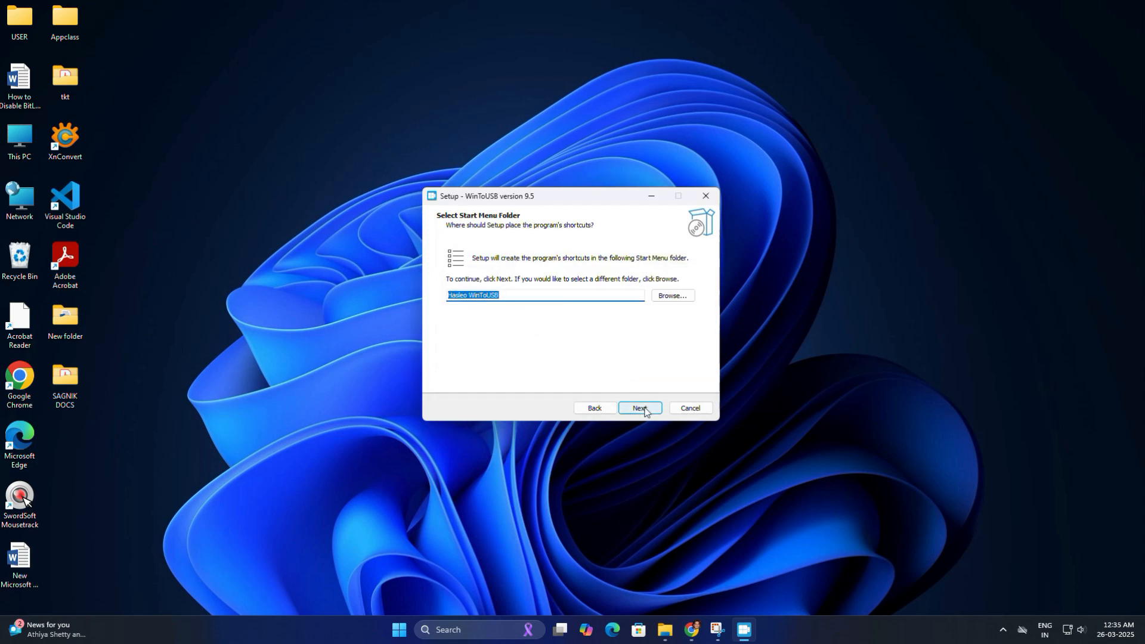
pyautogui.click(639, 407)
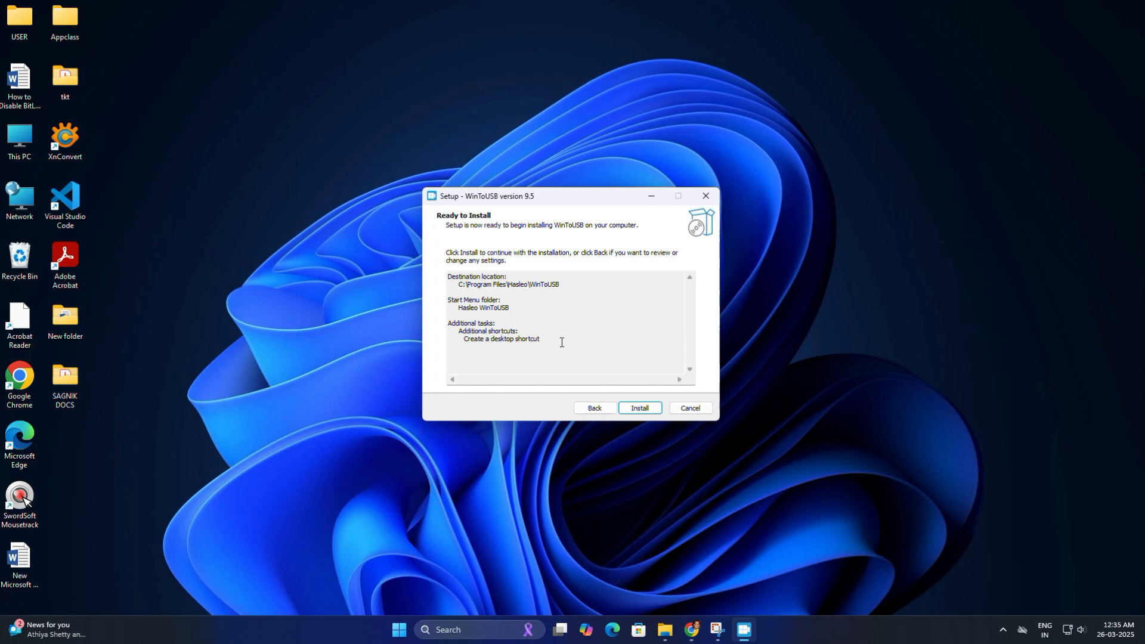
pyautogui.click(638, 407)
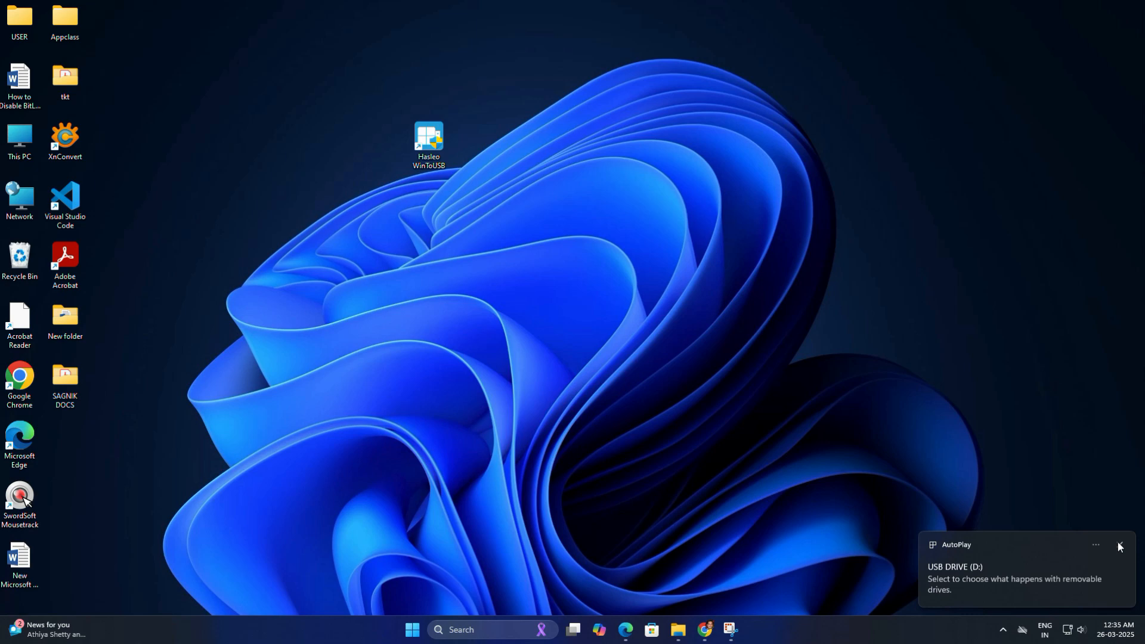
# Dismiss the USB AutoPlay notification and launch Hasleo WinToUSB to its welcome screen
pyautogui.click(1119, 547)
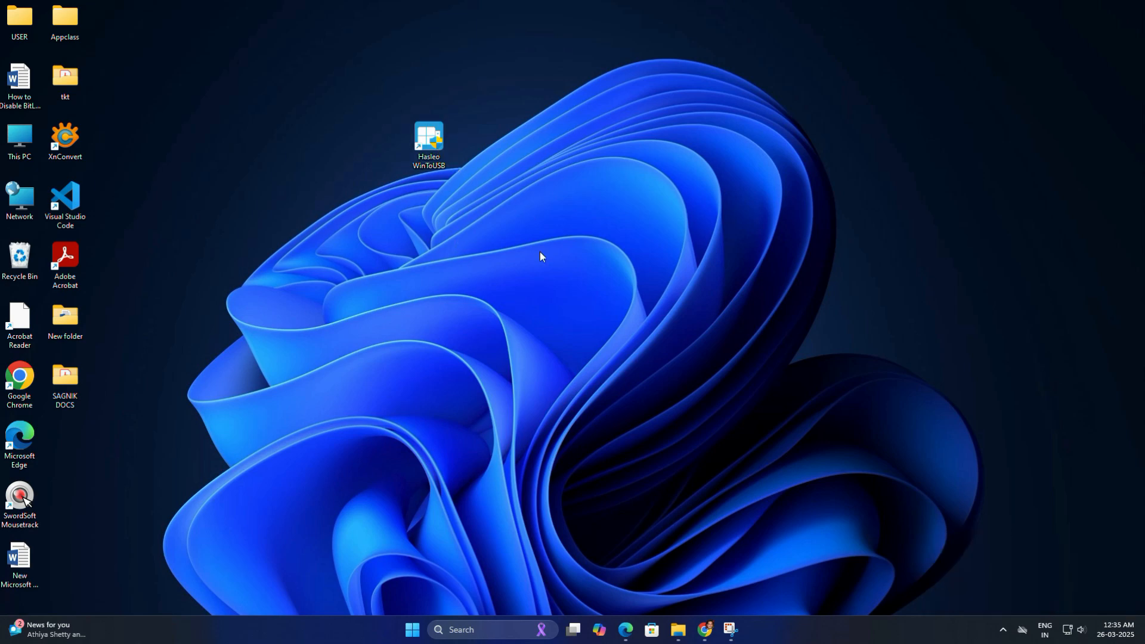
pyautogui.click(628, 630)
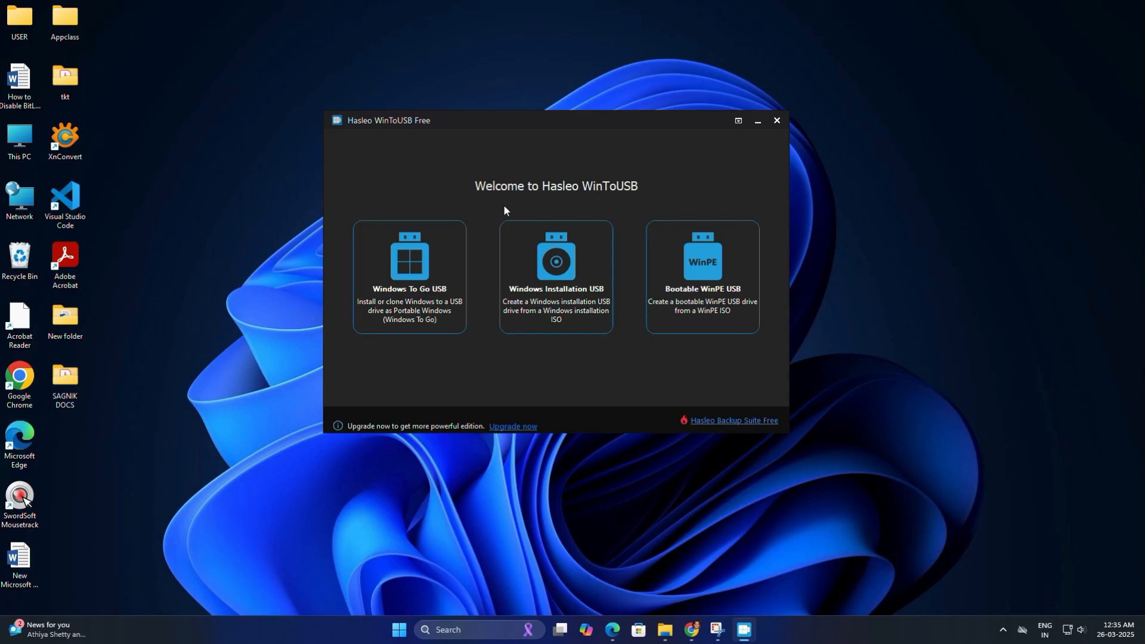
pyautogui.moveTo(409, 318)
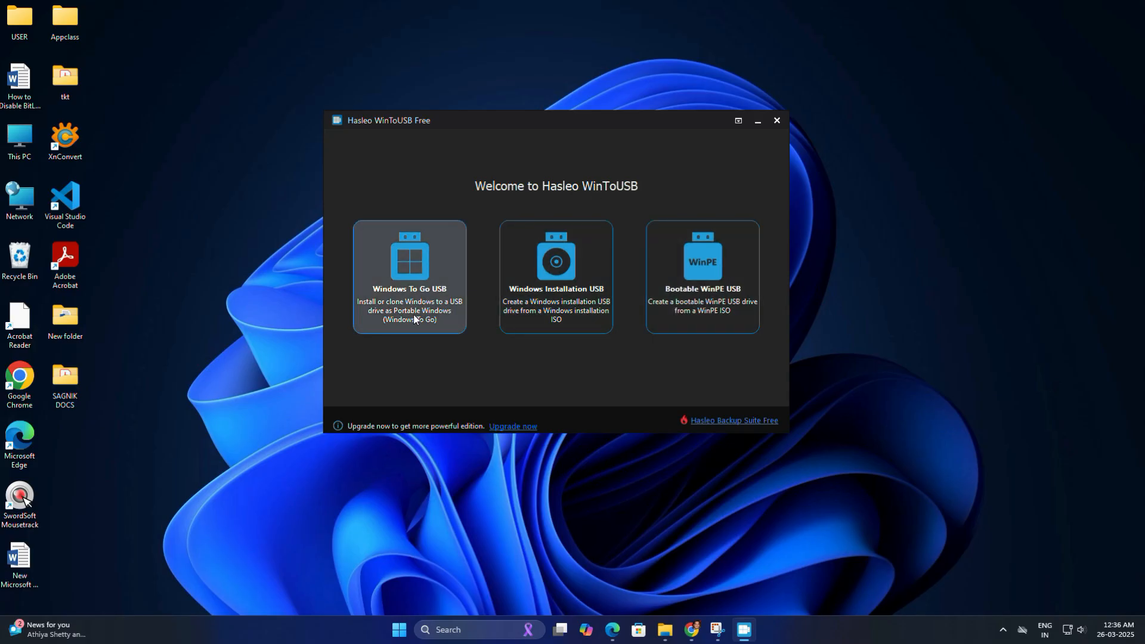
# Choose Windows To Go USB and load E:\Windows 10 ISO\Windows.iso as the source
pyautogui.click(409, 278)
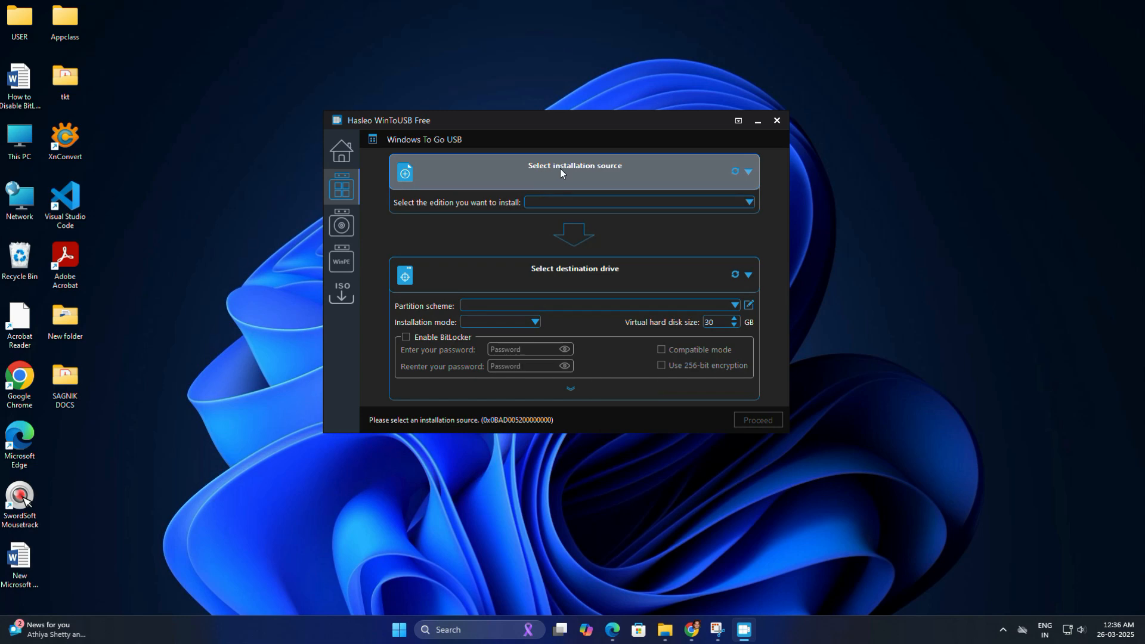
pyautogui.click(404, 173)
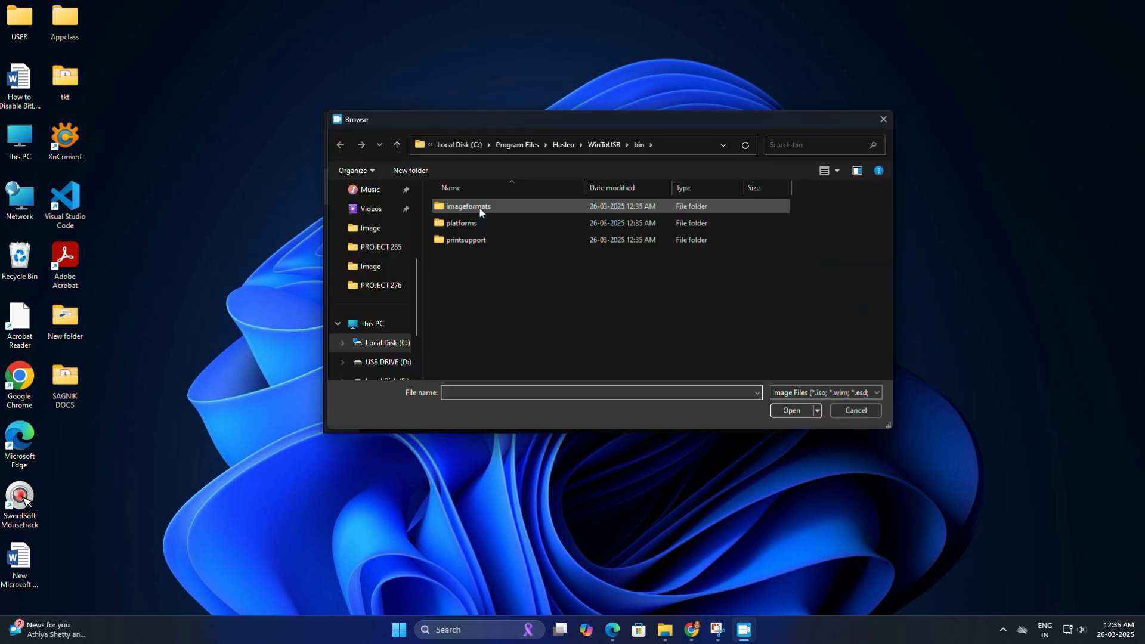
pyautogui.click(387, 342)
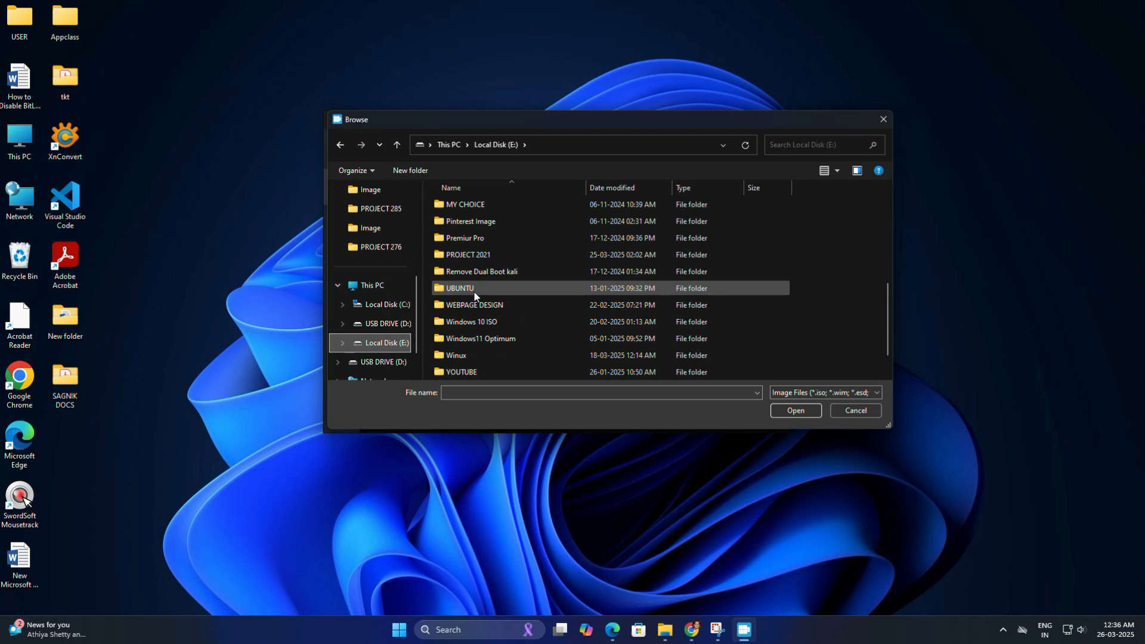
pyautogui.doubleClick(471, 321)
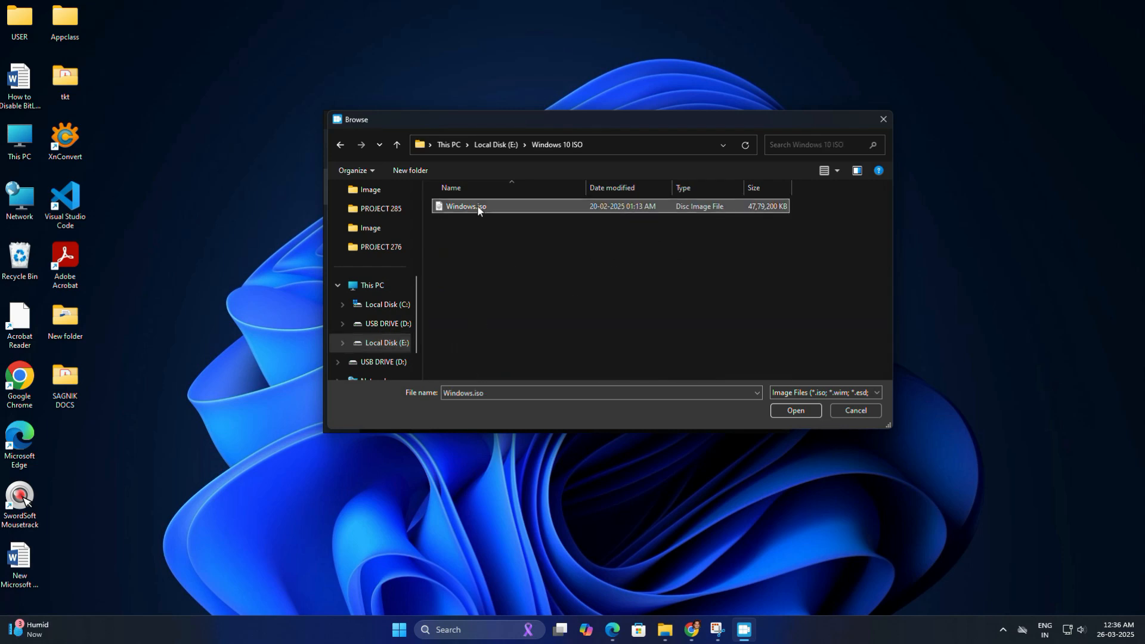
pyautogui.click(795, 411)
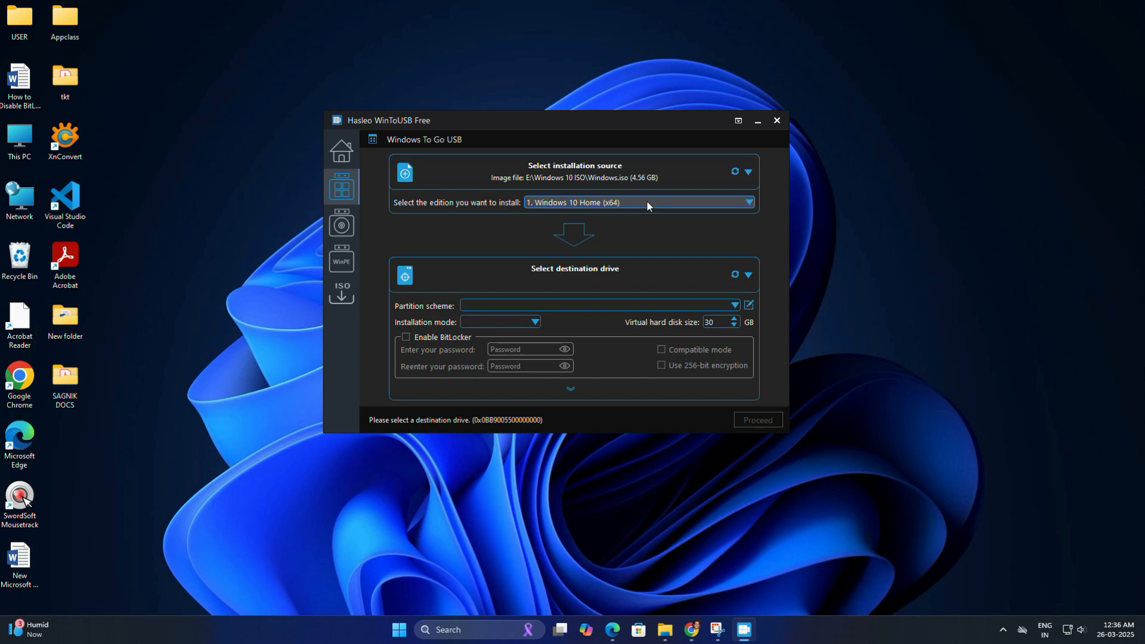
# Select Windows 10 Home (x64), target the Kingston USB drive, and proceed
pyautogui.click(747, 202)
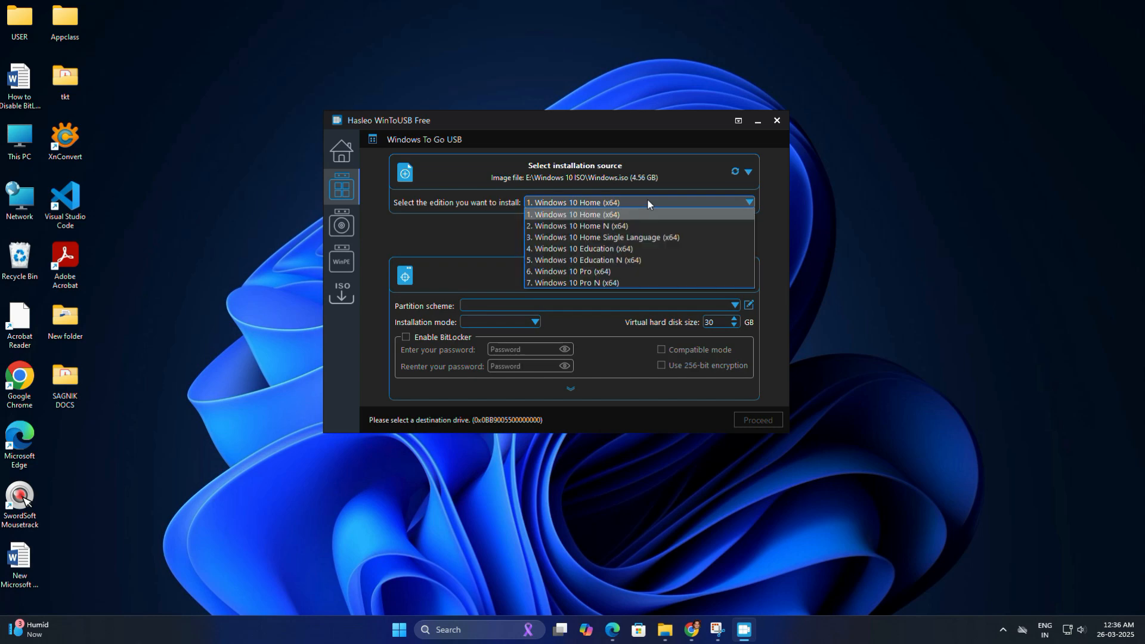
pyautogui.click(572, 214)
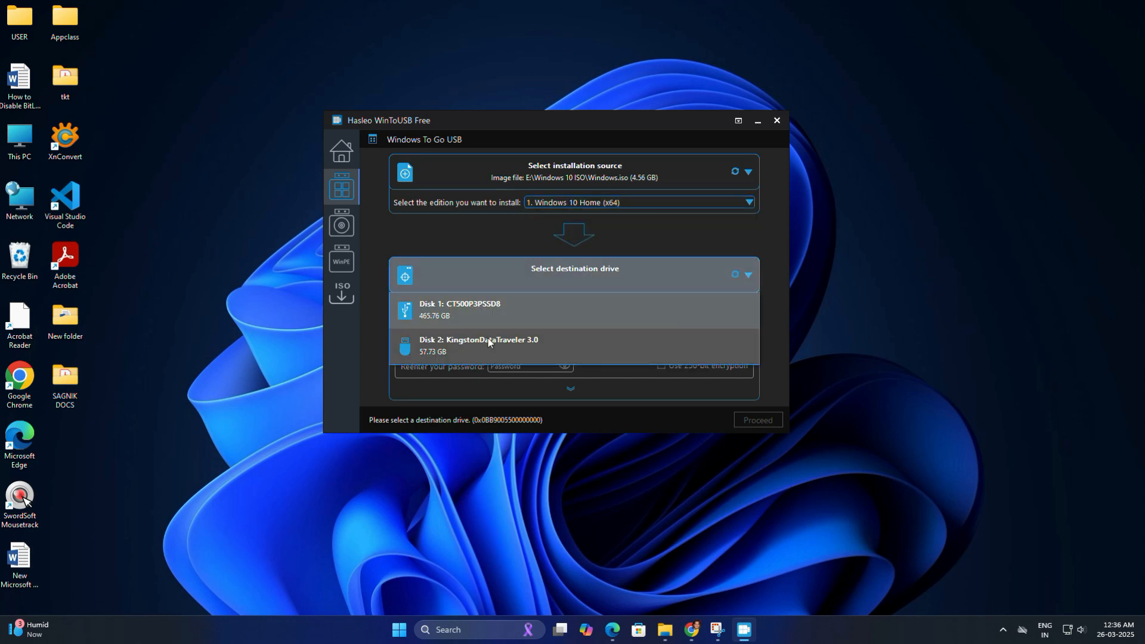
pyautogui.click(478, 344)
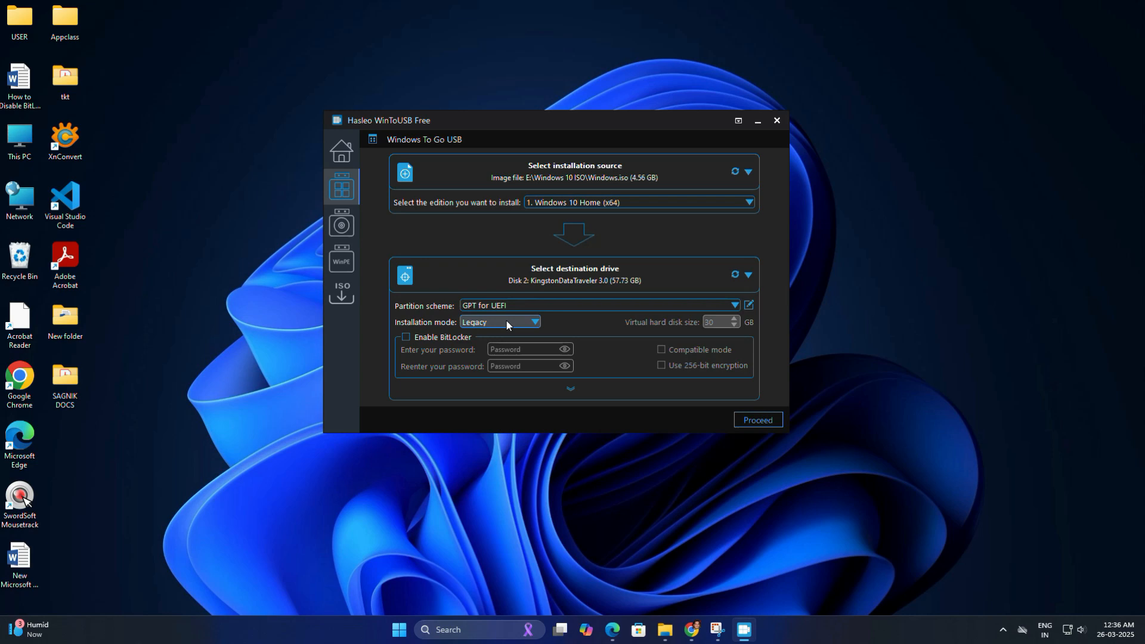
pyautogui.moveTo(736, 388)
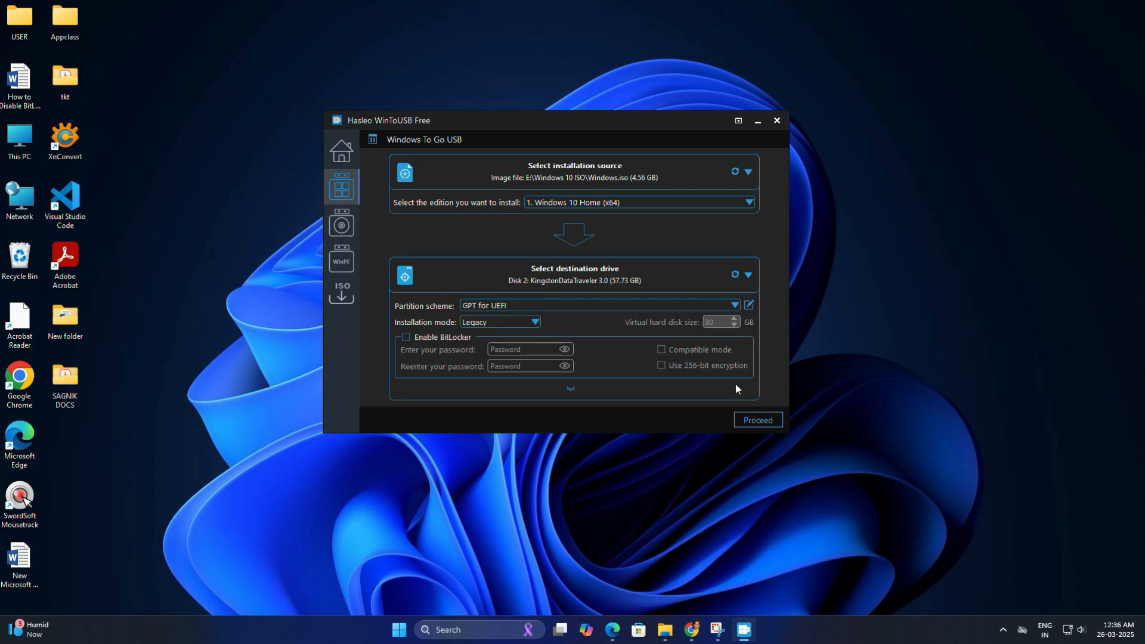
pyautogui.click(758, 420)
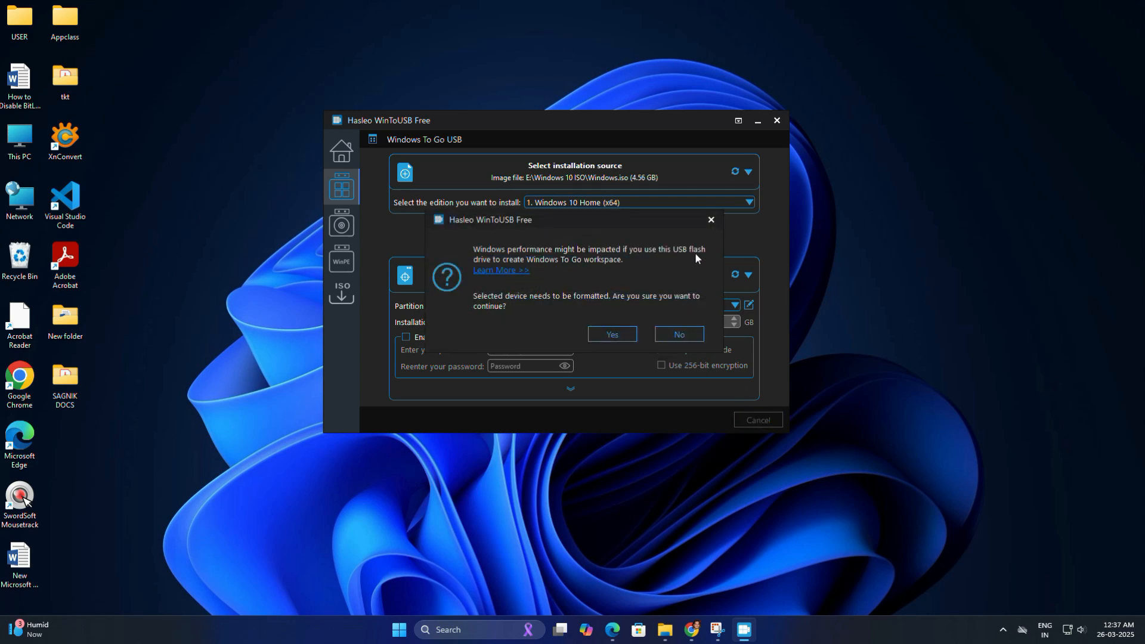
pyautogui.moveTo(693, 309)
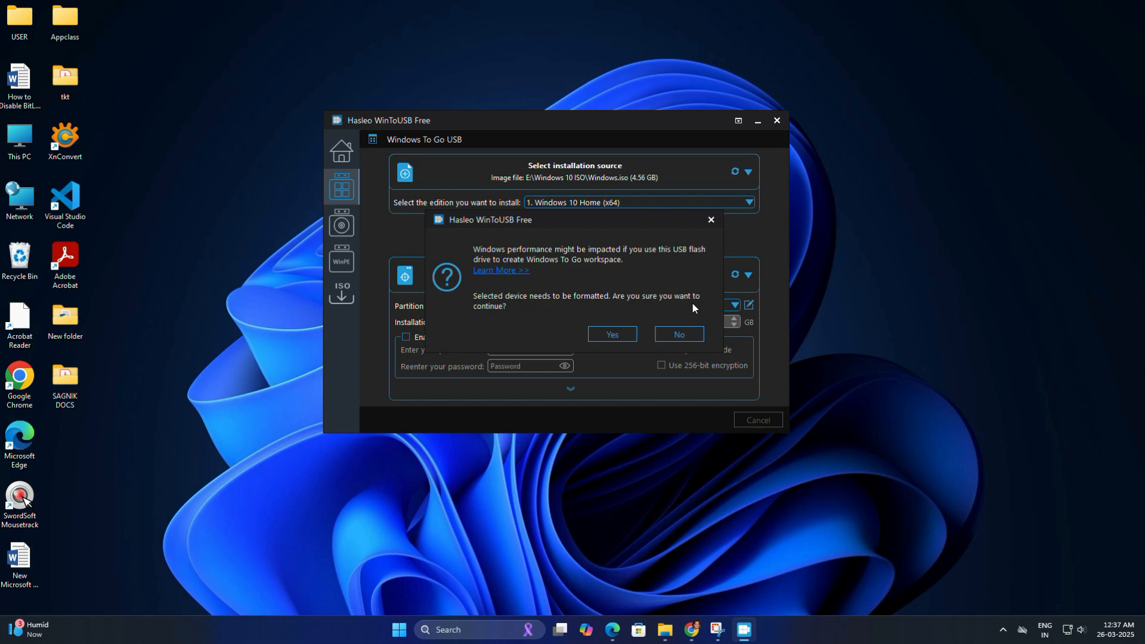
# Confirm formatting the Kingston drive, let creation reach 100%, and close WinToUSB
pyautogui.click(611, 334)
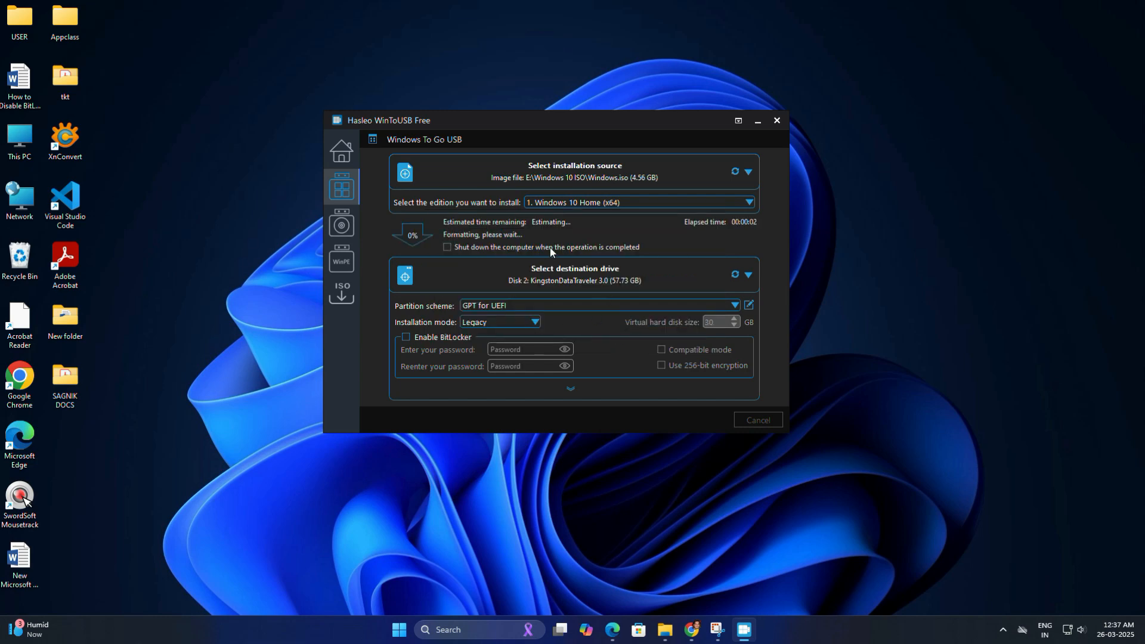
pyautogui.moveTo(712, 247)
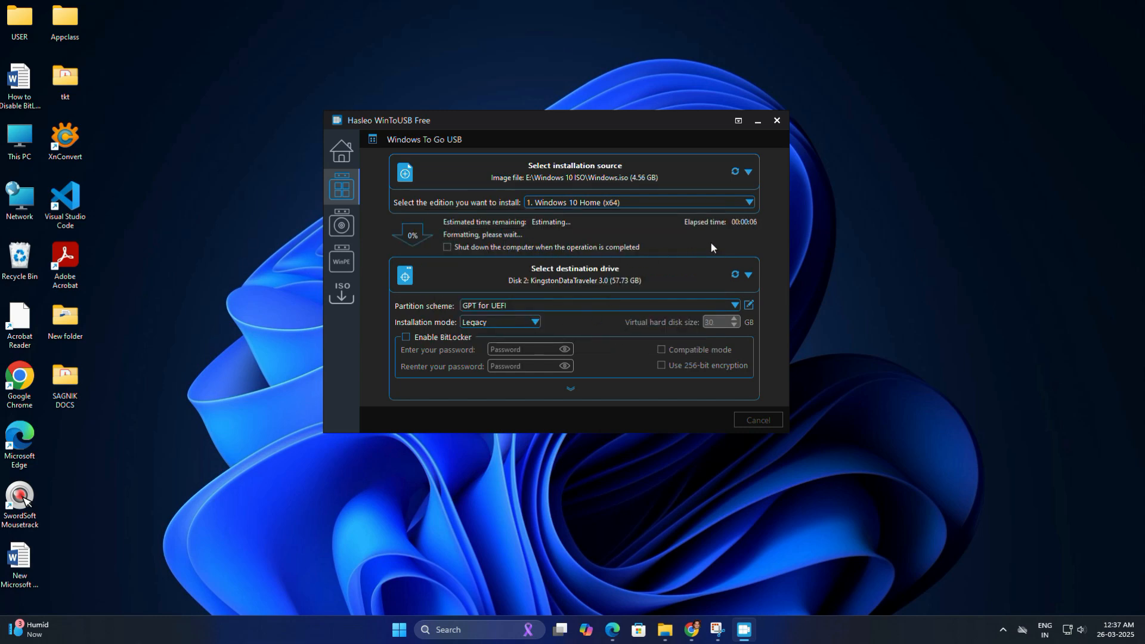
pyautogui.moveTo(626, 422)
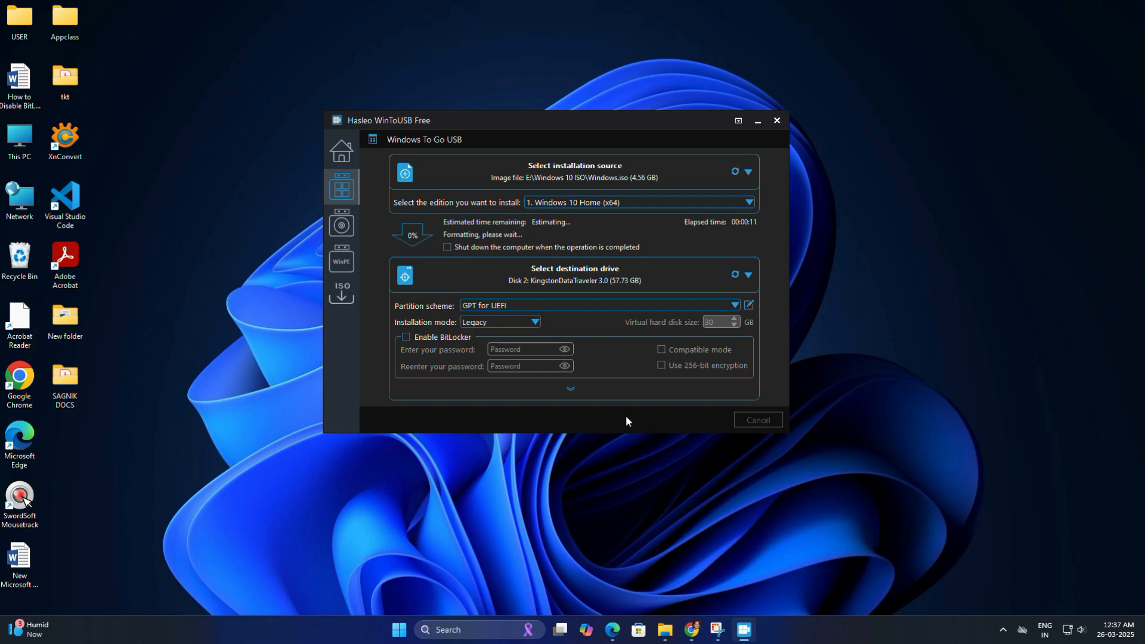
pyautogui.moveTo(507, 23)
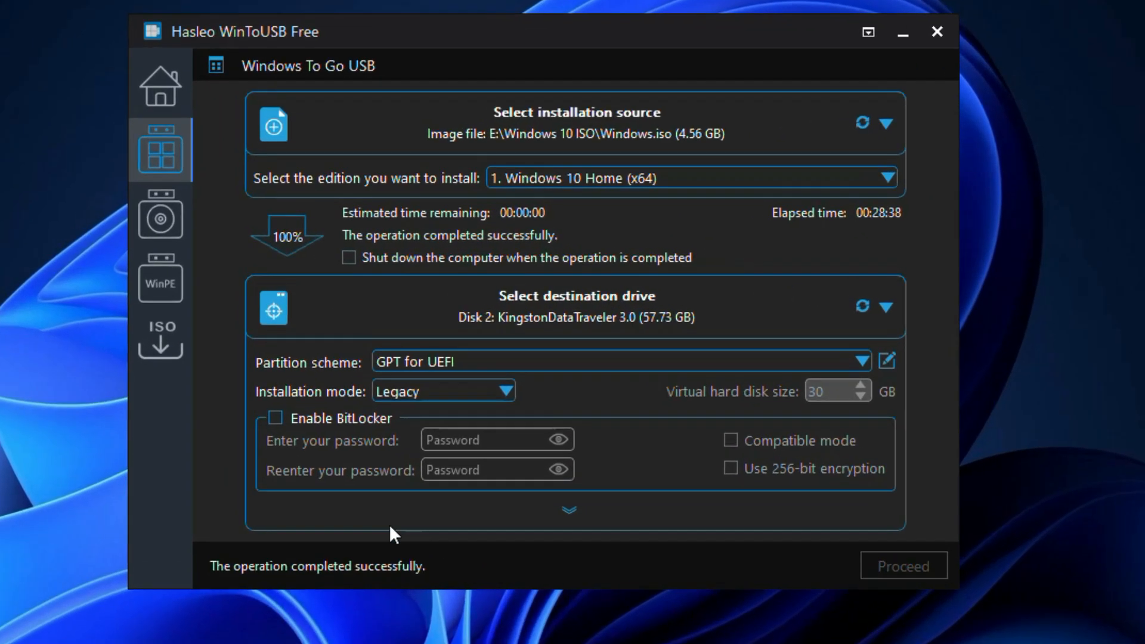
pyautogui.moveTo(942, 584)
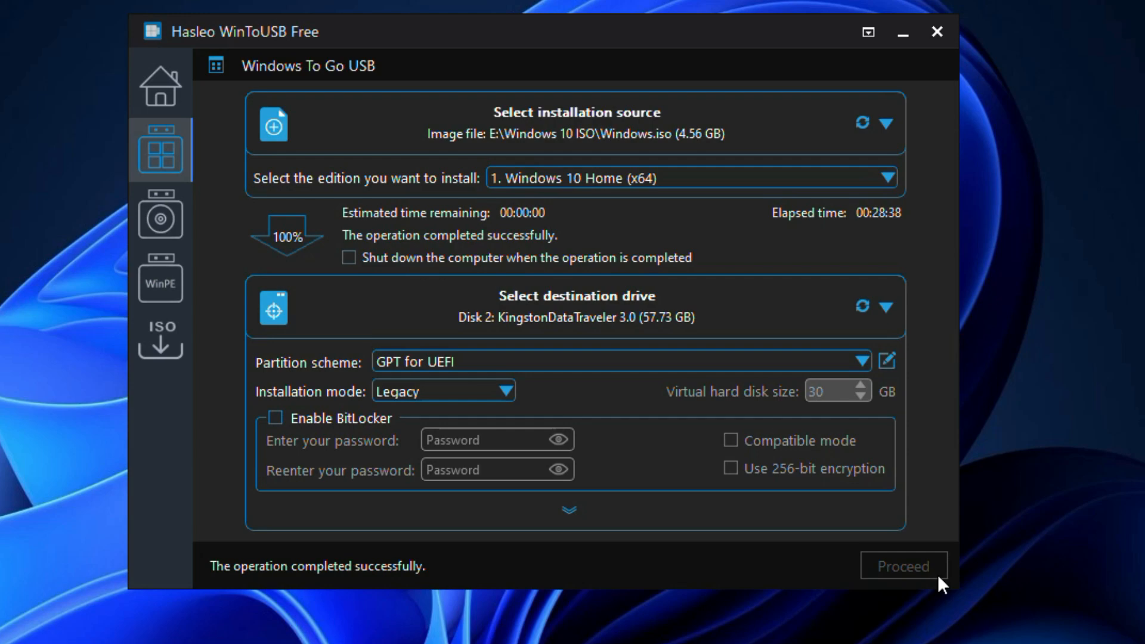
pyautogui.click(868, 31)
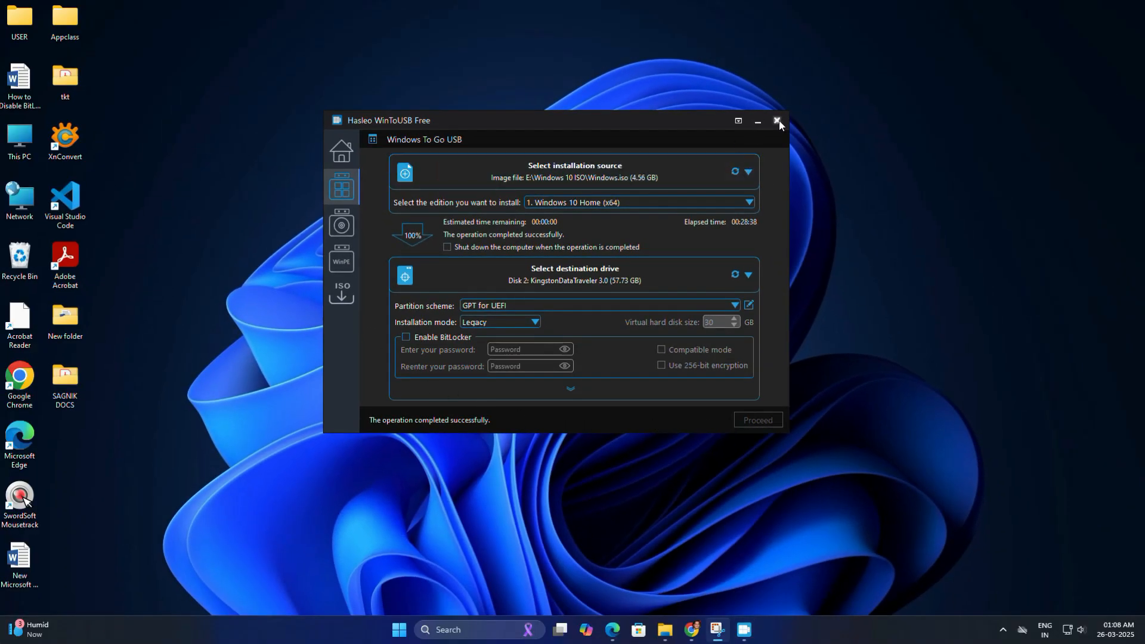
pyautogui.click(778, 121)
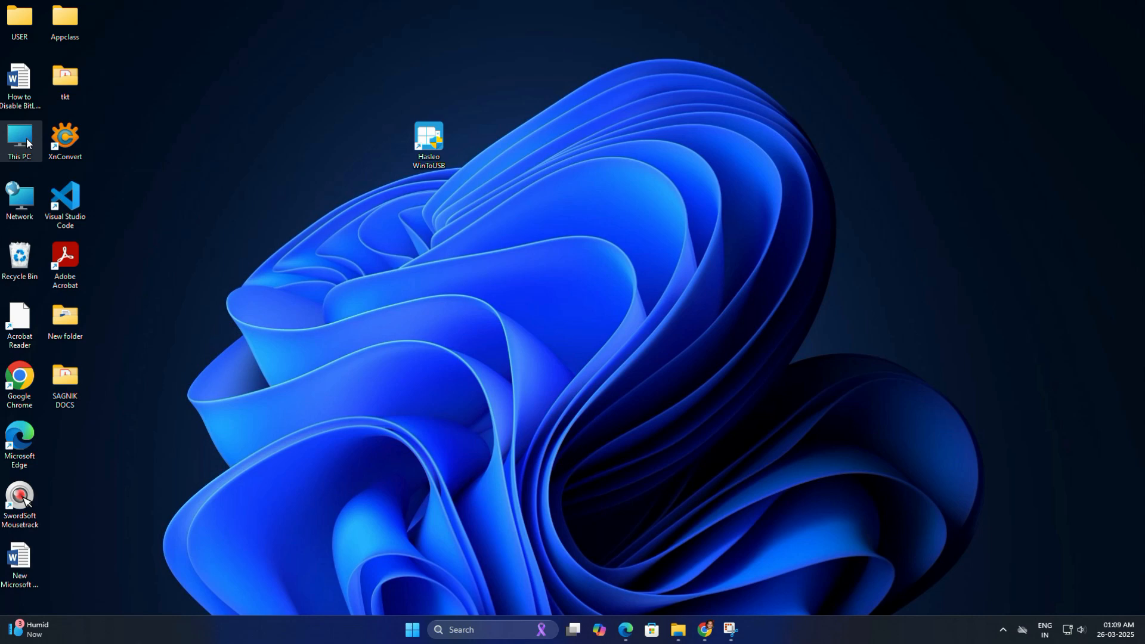
# Browse This PC to WinToUSB (D:) in detail view and open Program Files
pyautogui.doubleClick(20, 139)
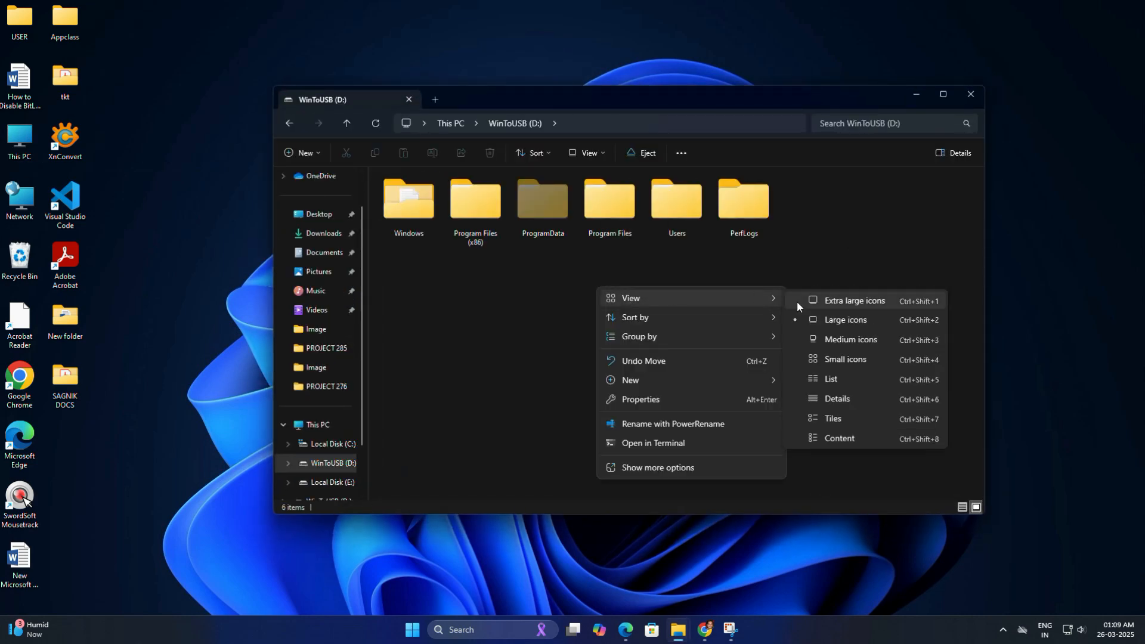
pyautogui.click(837, 399)
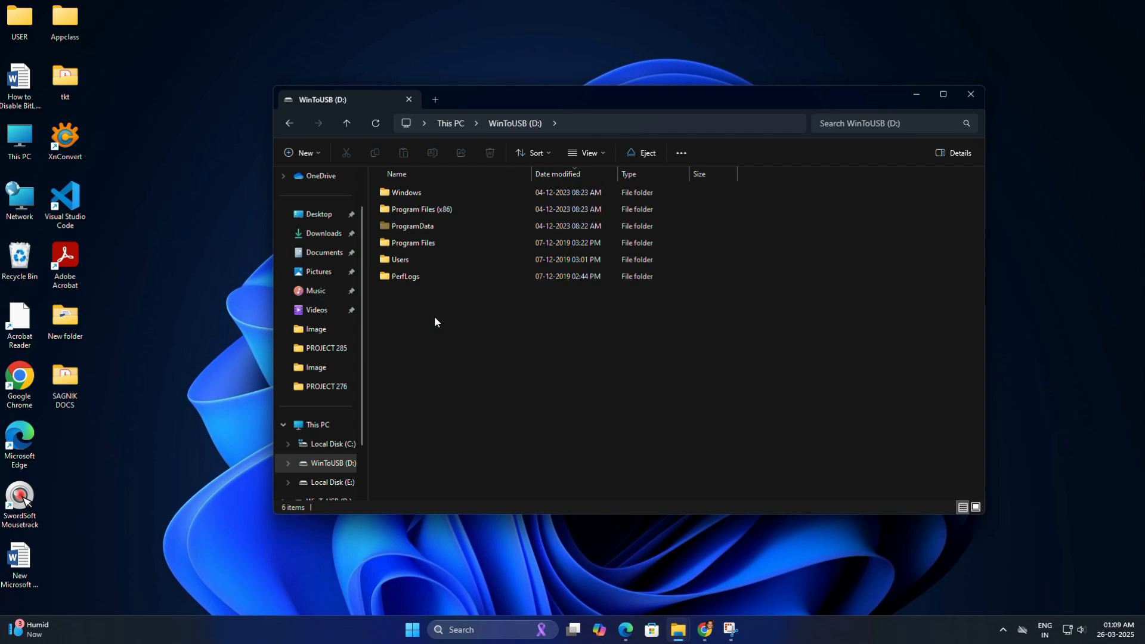
pyautogui.click(423, 276)
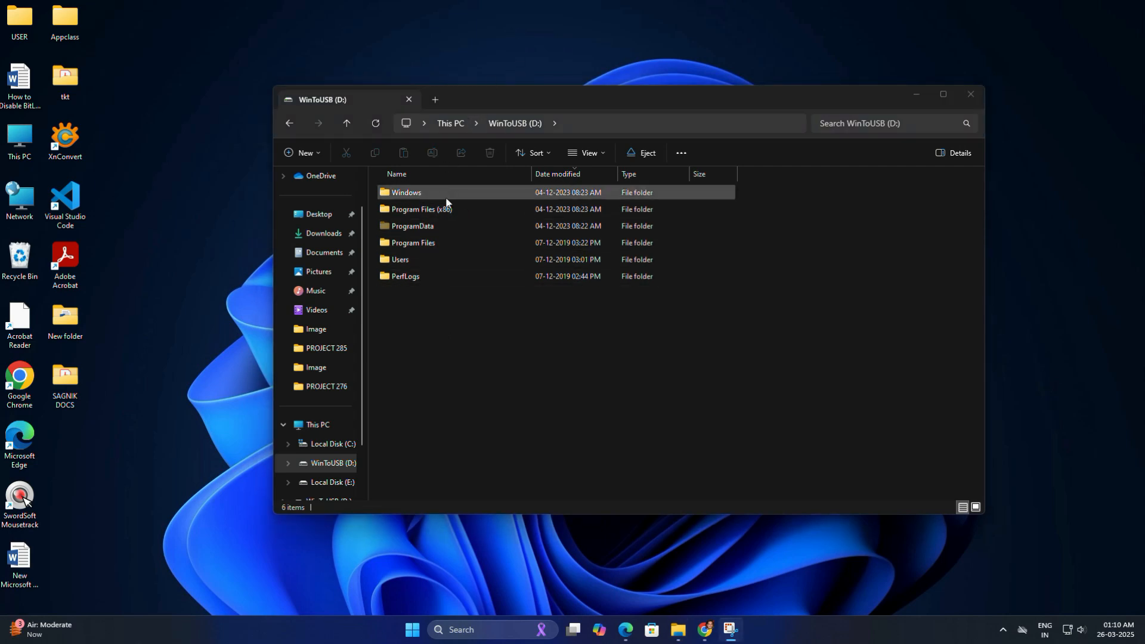
pyautogui.click(412, 243)
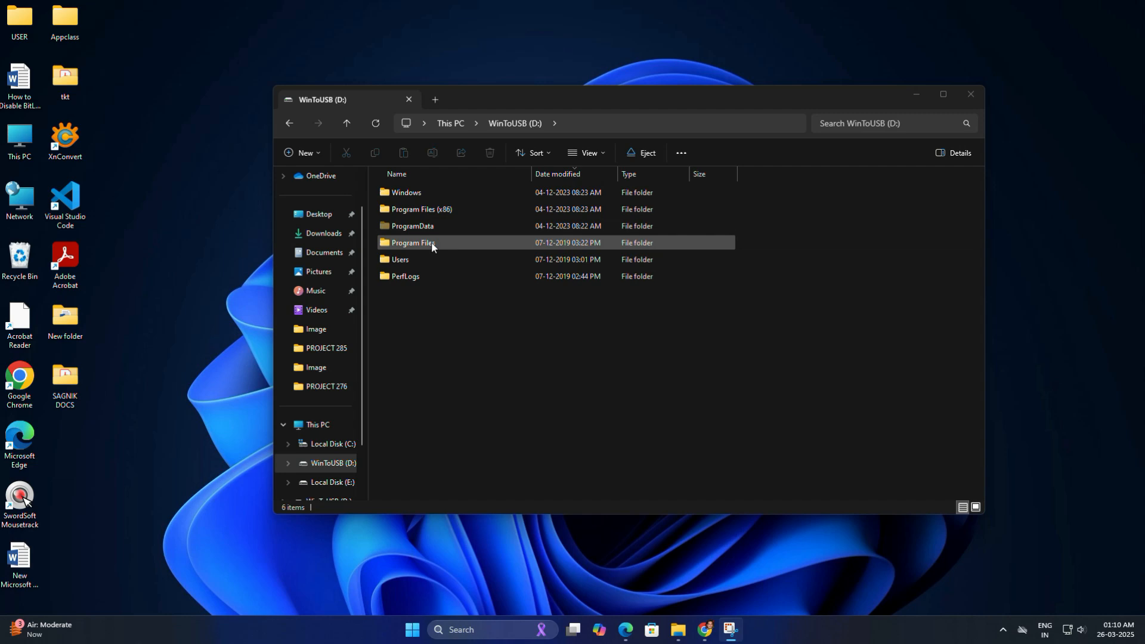
pyautogui.doubleClick(412, 242)
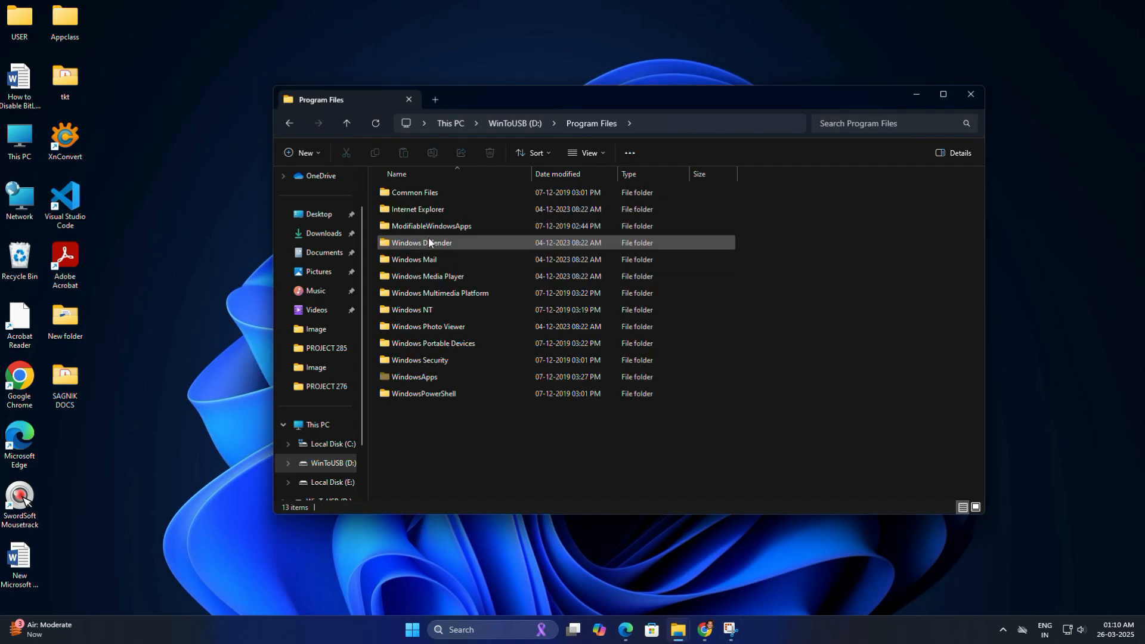
pyautogui.moveTo(346, 123)
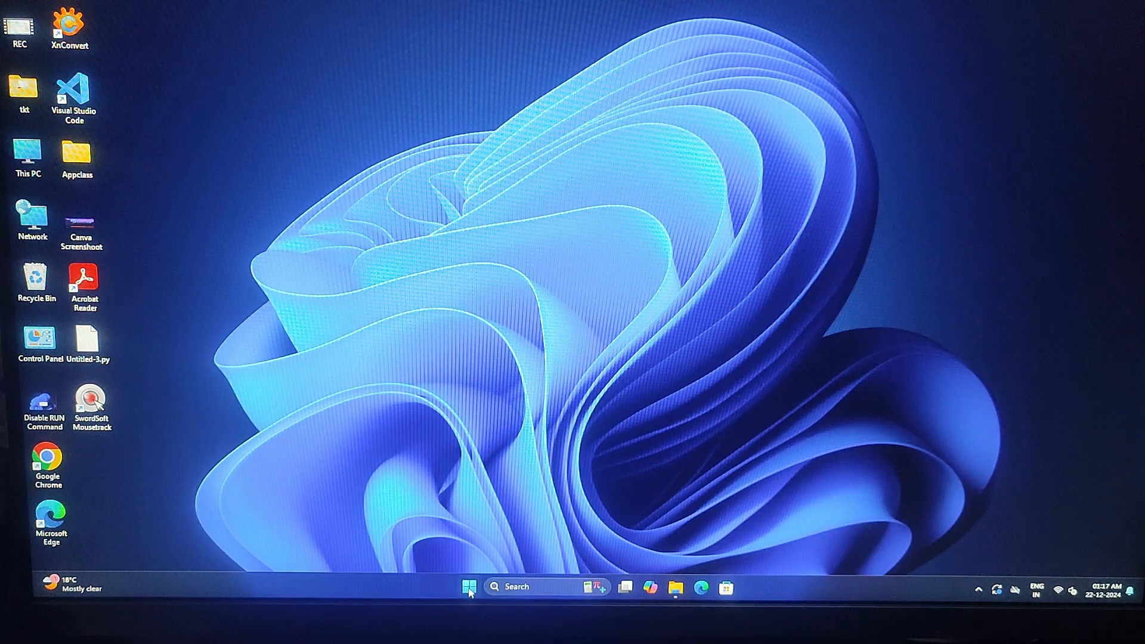
# Restart the PC from the Start menu's power options
pyautogui.click(468, 586)
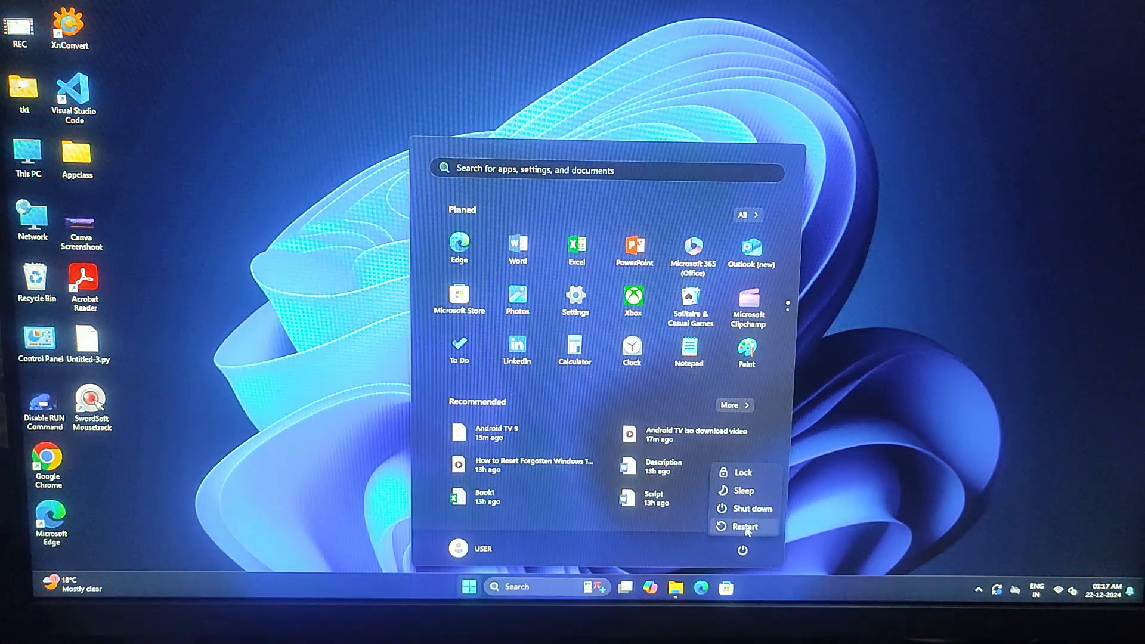
pyautogui.click(745, 527)
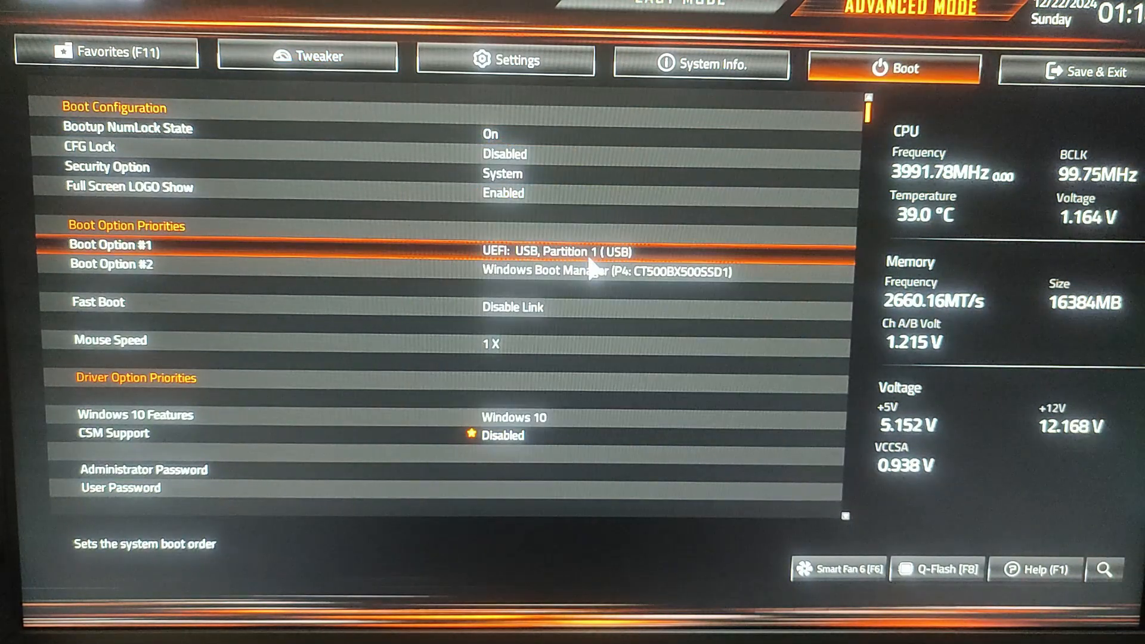
# Set Boot Option #1 to UEFI: USB, Partition 1 and boot from it
pyautogui.click(1088, 71)
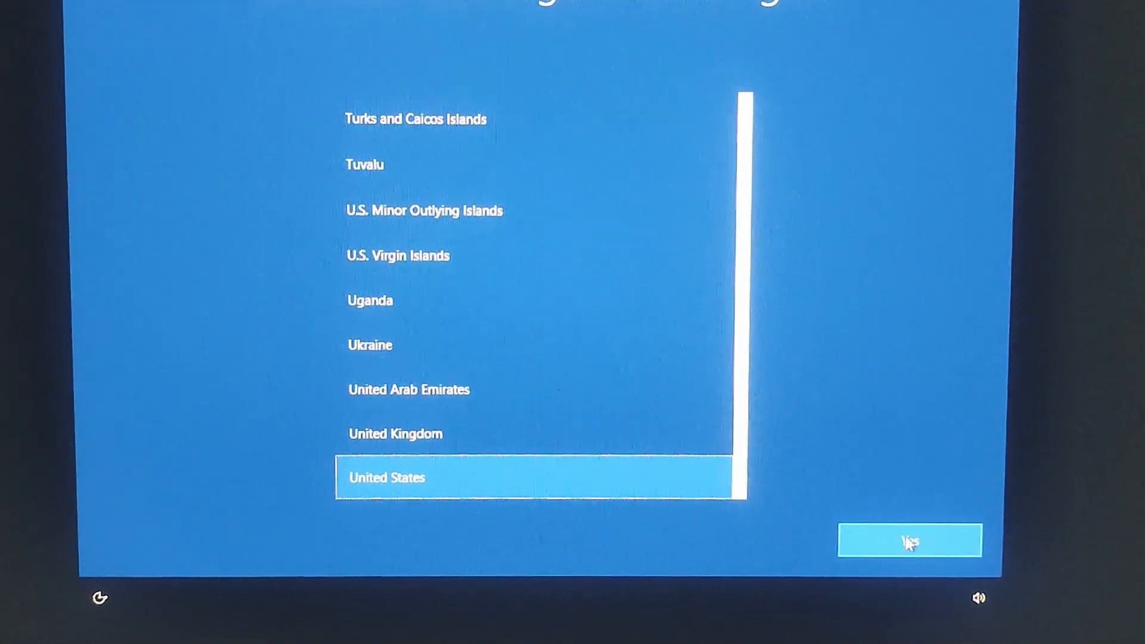
# Pick United States and English (India) keyboard, skip a second layout, and accept the license
pyautogui.click(909, 540)
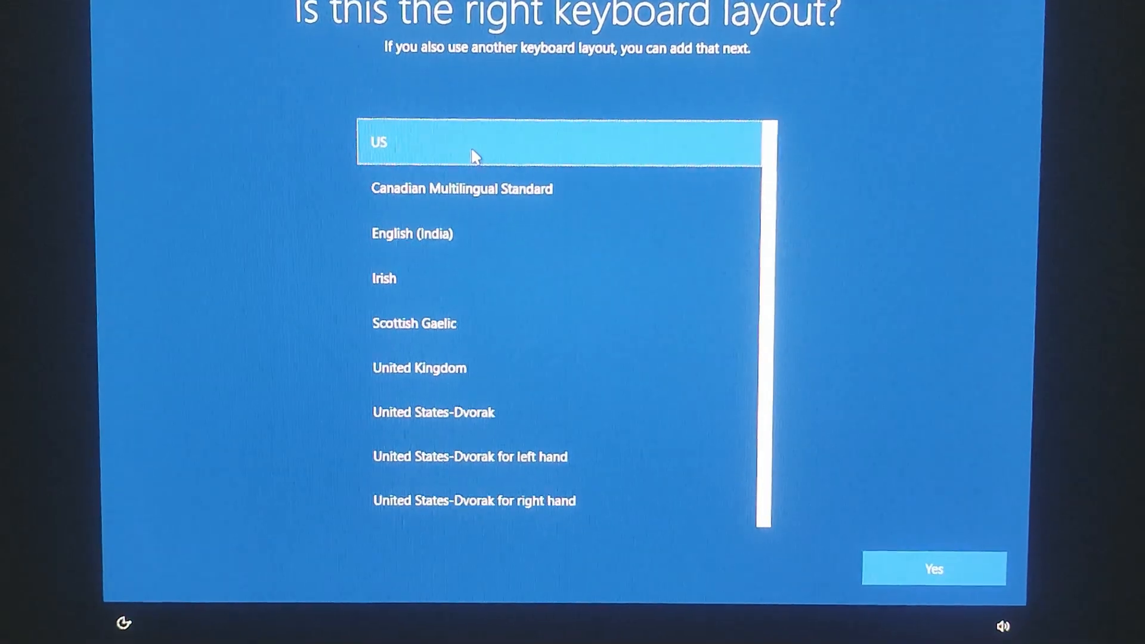
pyautogui.click(411, 234)
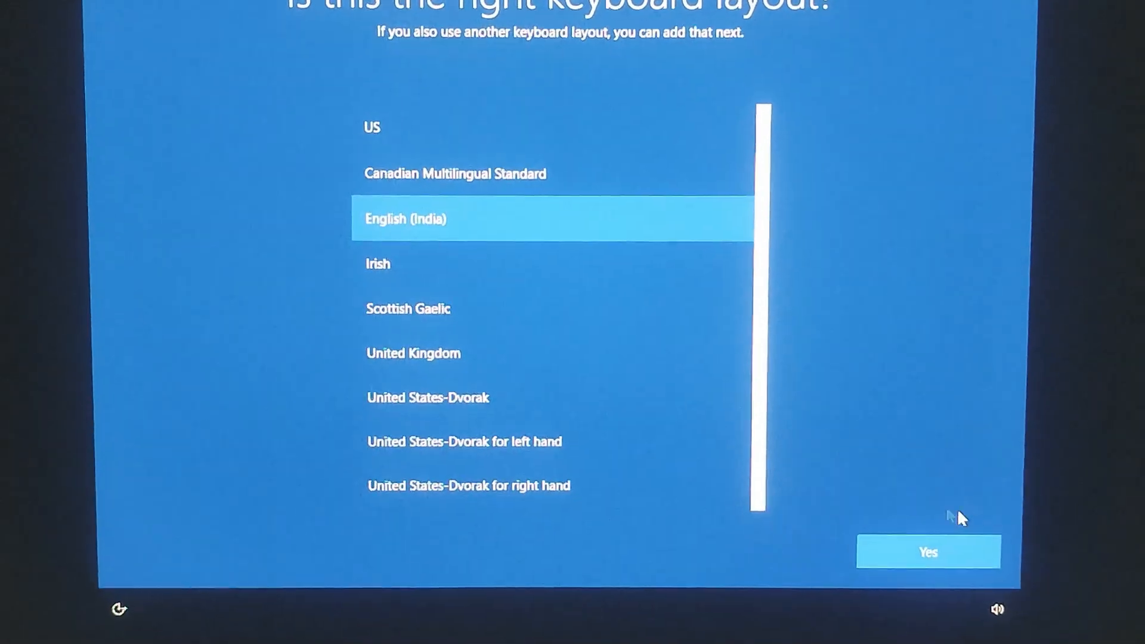
pyautogui.click(928, 552)
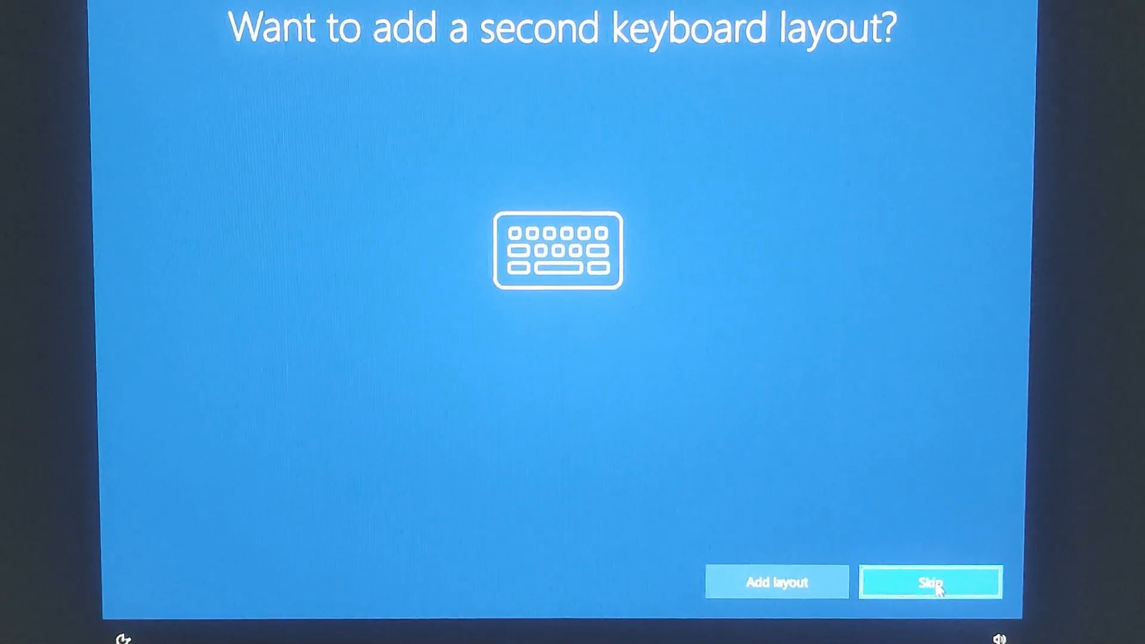
pyautogui.click(930, 582)
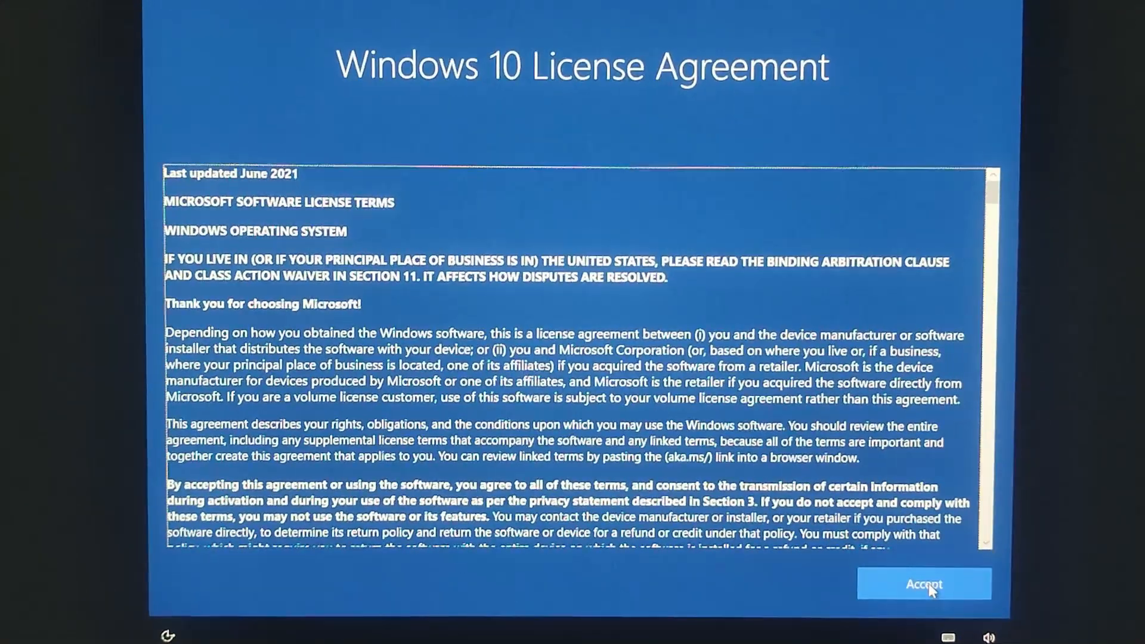
pyautogui.click(924, 583)
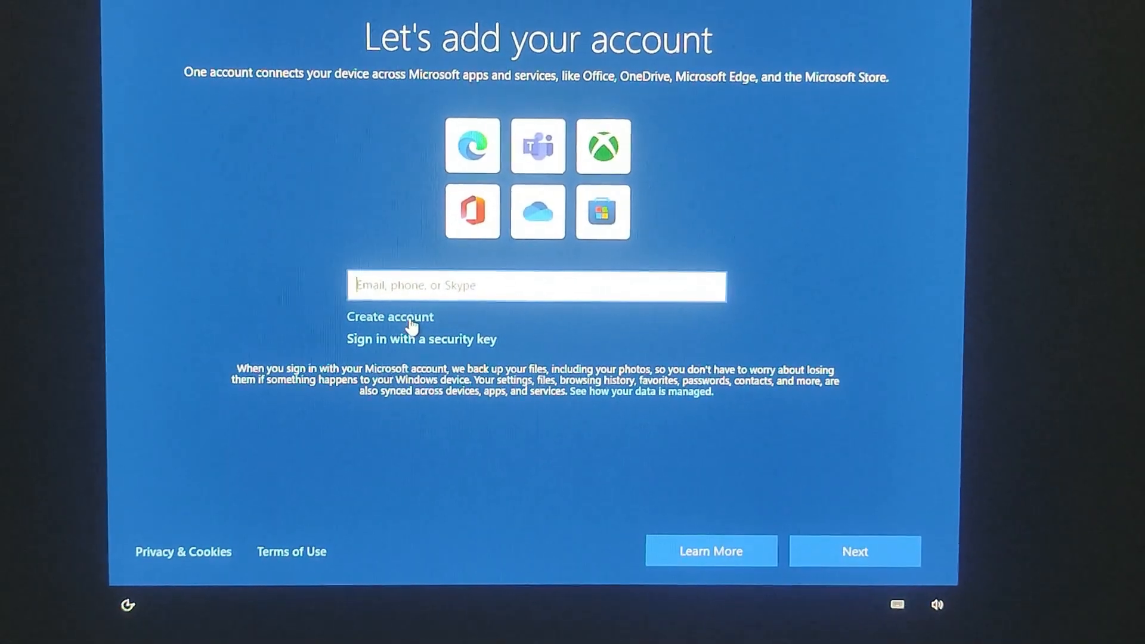
# Create a local account with a confirmed password and three answered security questions
pyautogui.click(854, 551)
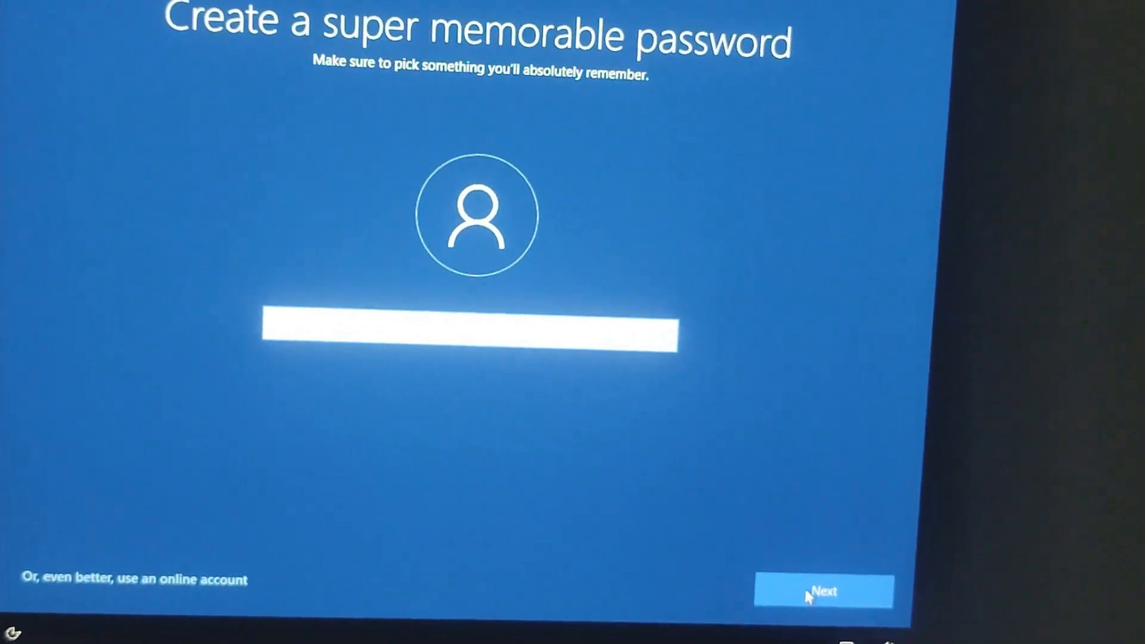
pyautogui.click(824, 591)
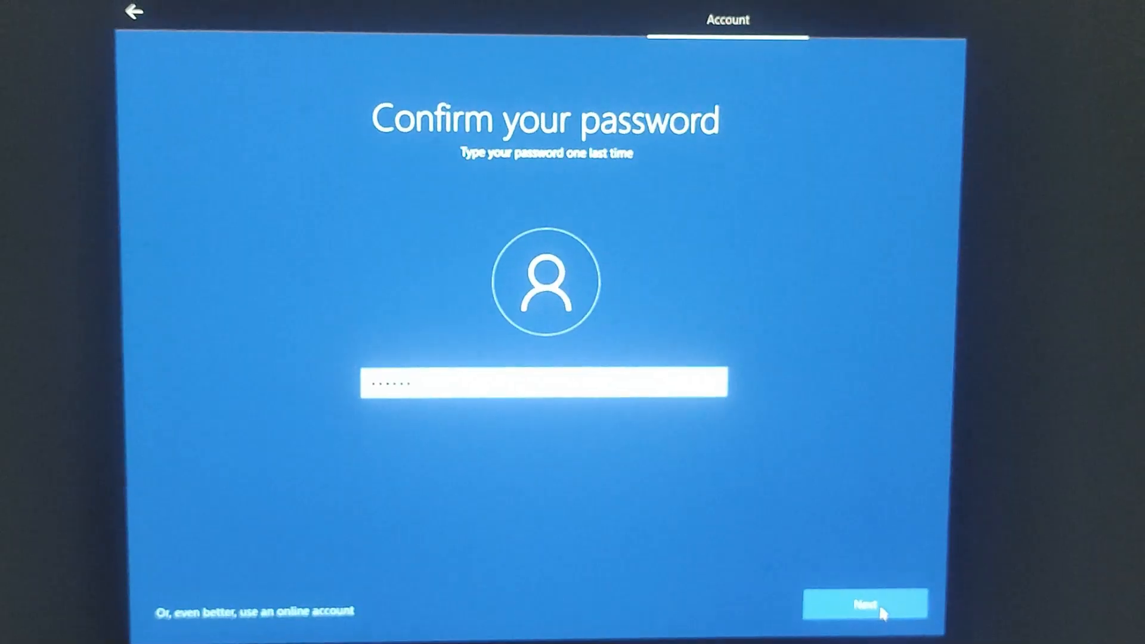
pyautogui.click(864, 603)
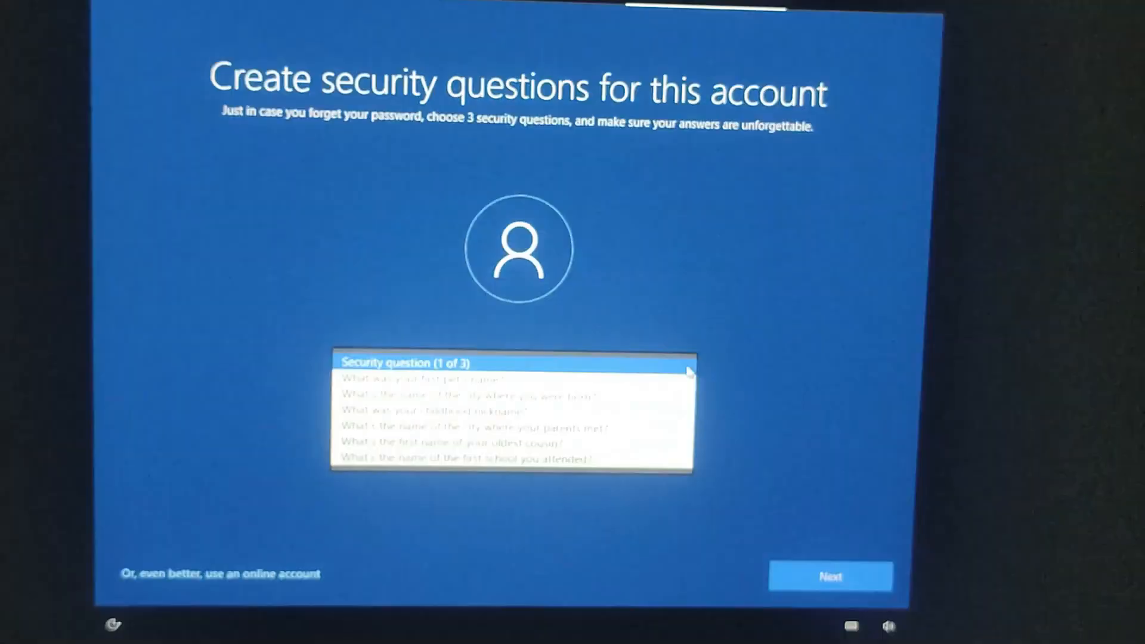
pyautogui.click(830, 576)
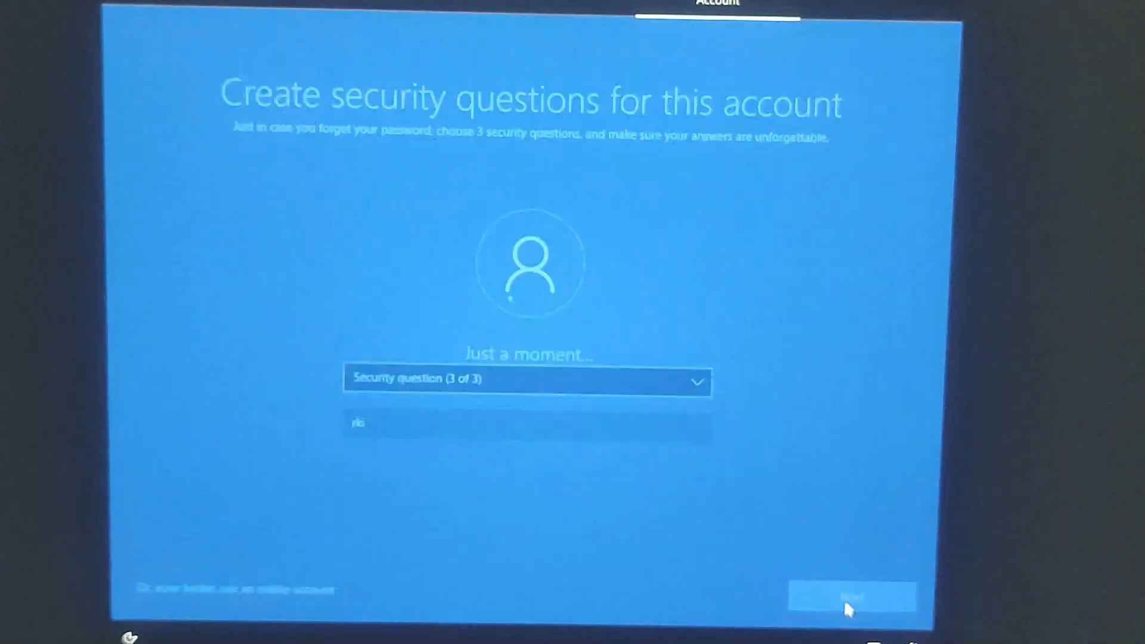
pyautogui.click(852, 599)
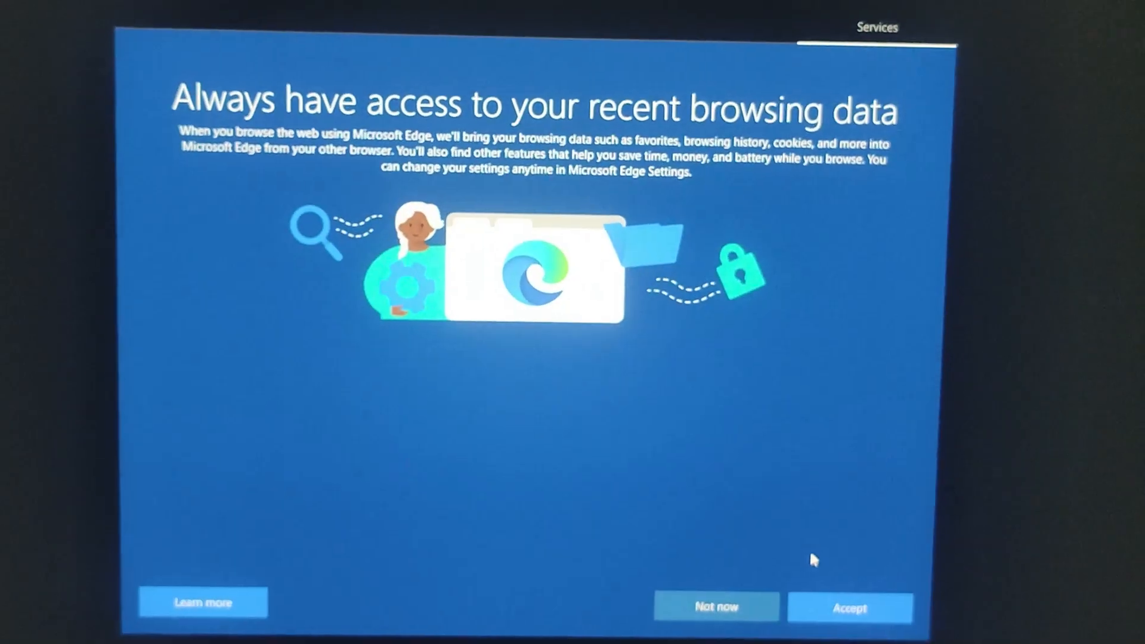
# Skip browsing-data import, accept privacy settings, skip customization, and decline Cortana with Not now
pyautogui.click(849, 607)
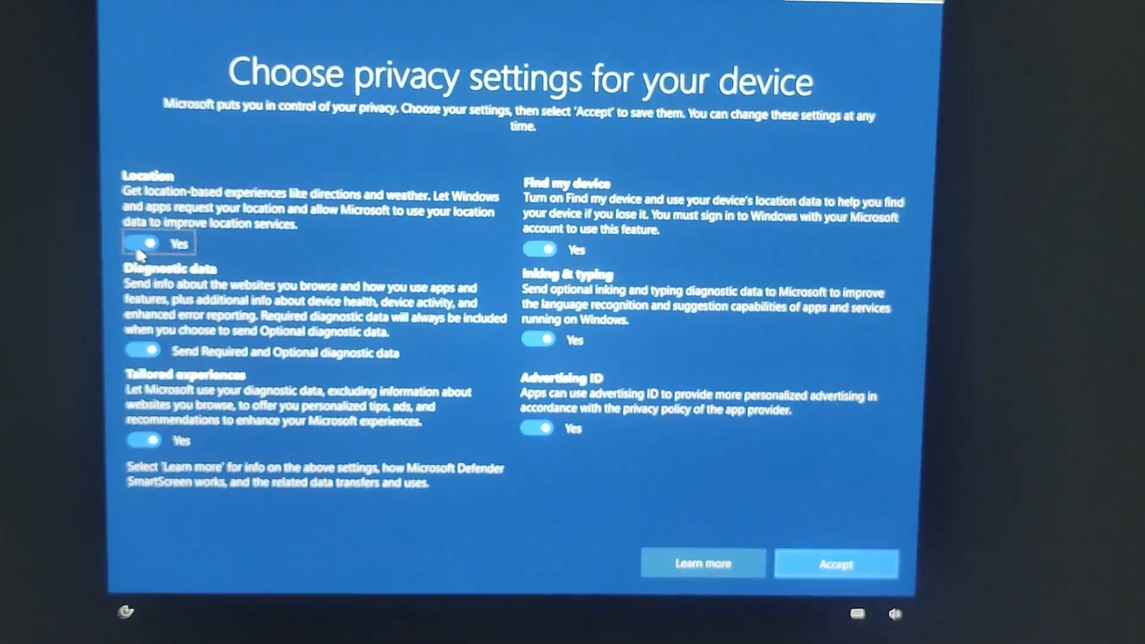
pyautogui.click(836, 563)
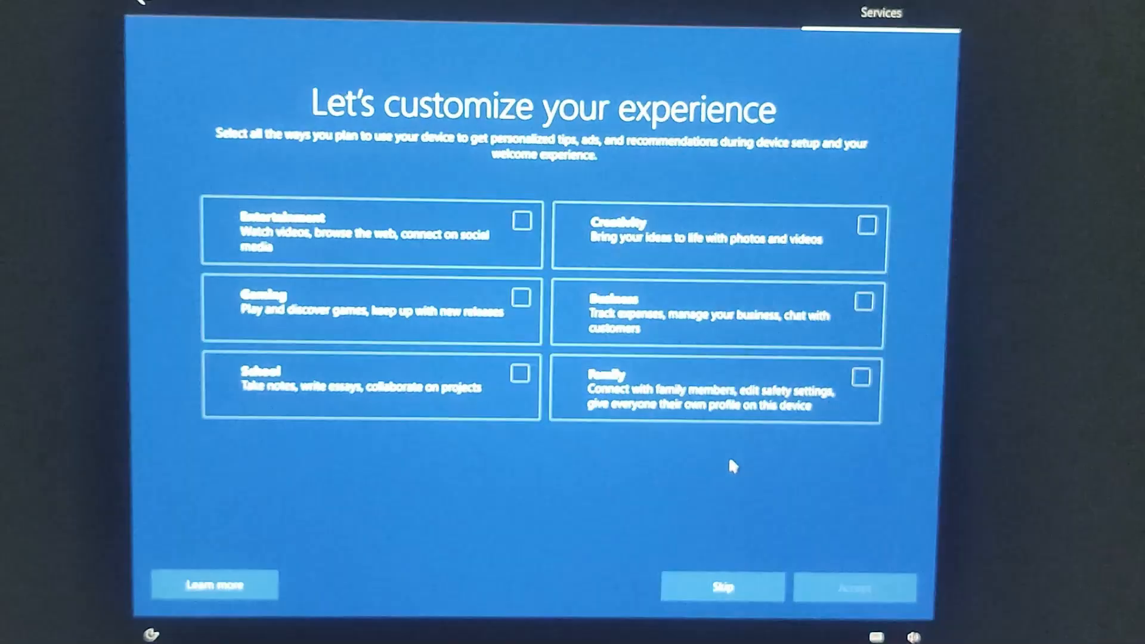
pyautogui.click(721, 586)
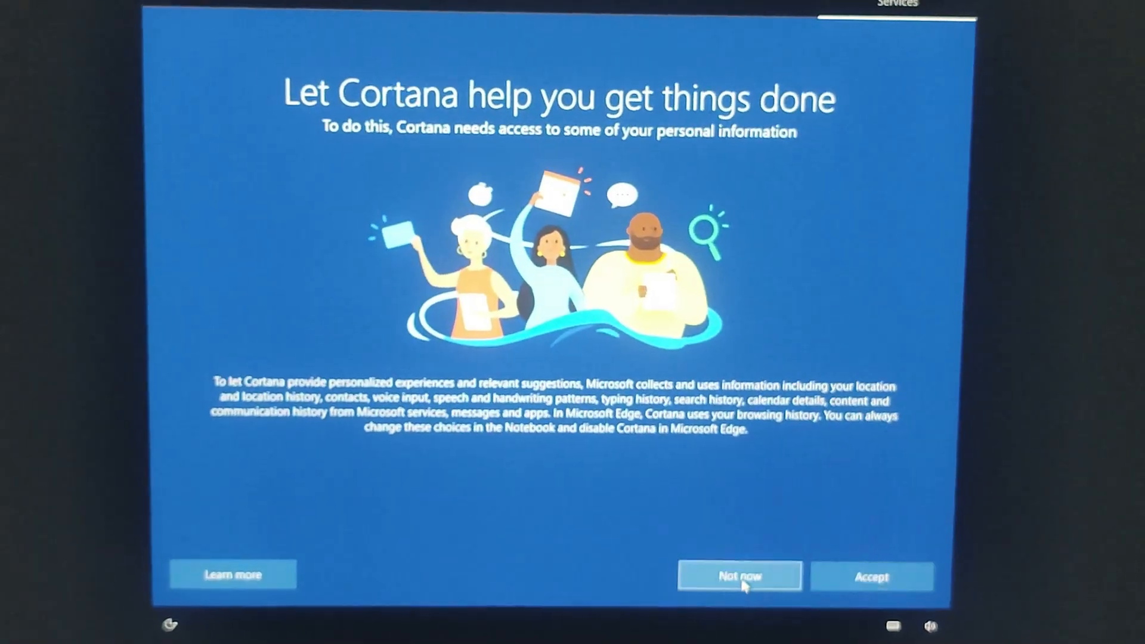
pyautogui.click(739, 576)
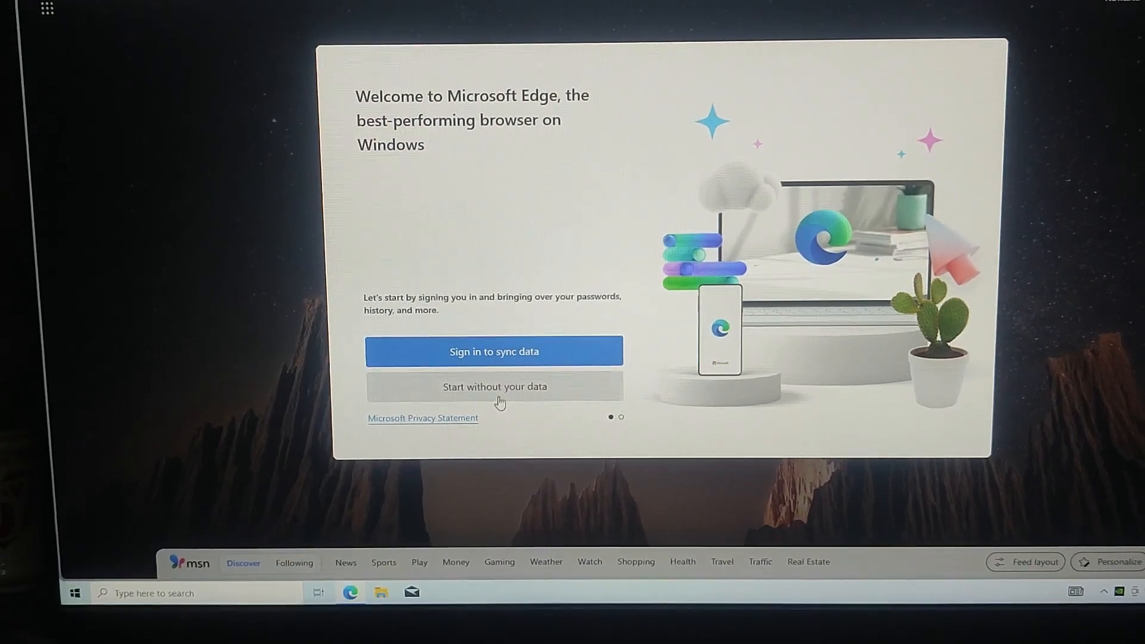
# Start Edge without your data and confirm that choice to start browsing
pyautogui.click(494, 386)
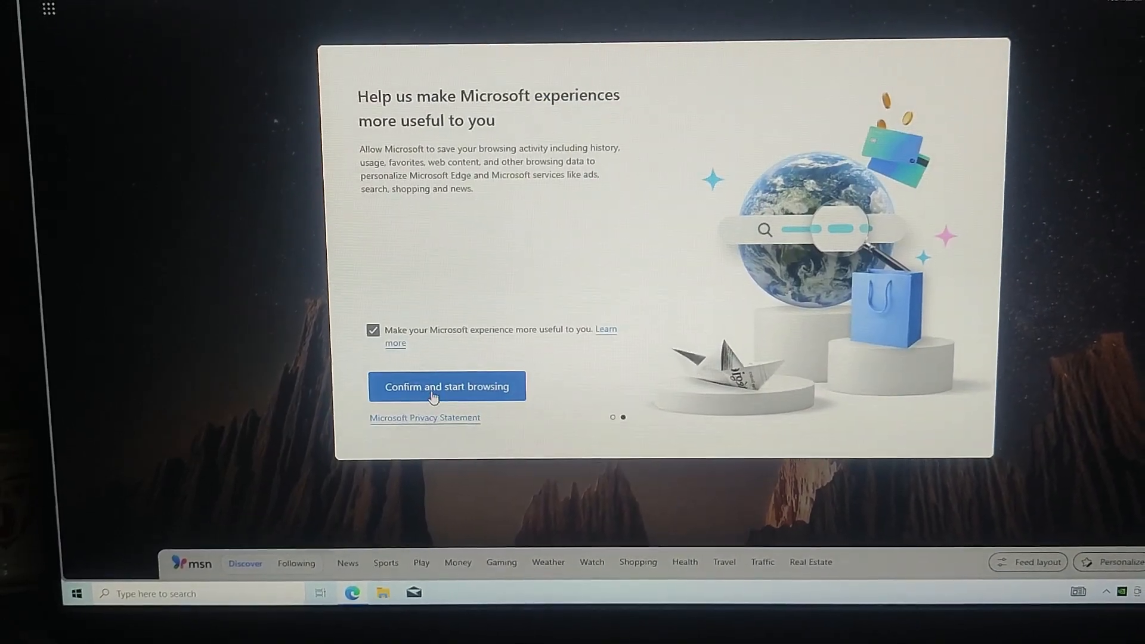
pyautogui.click(446, 386)
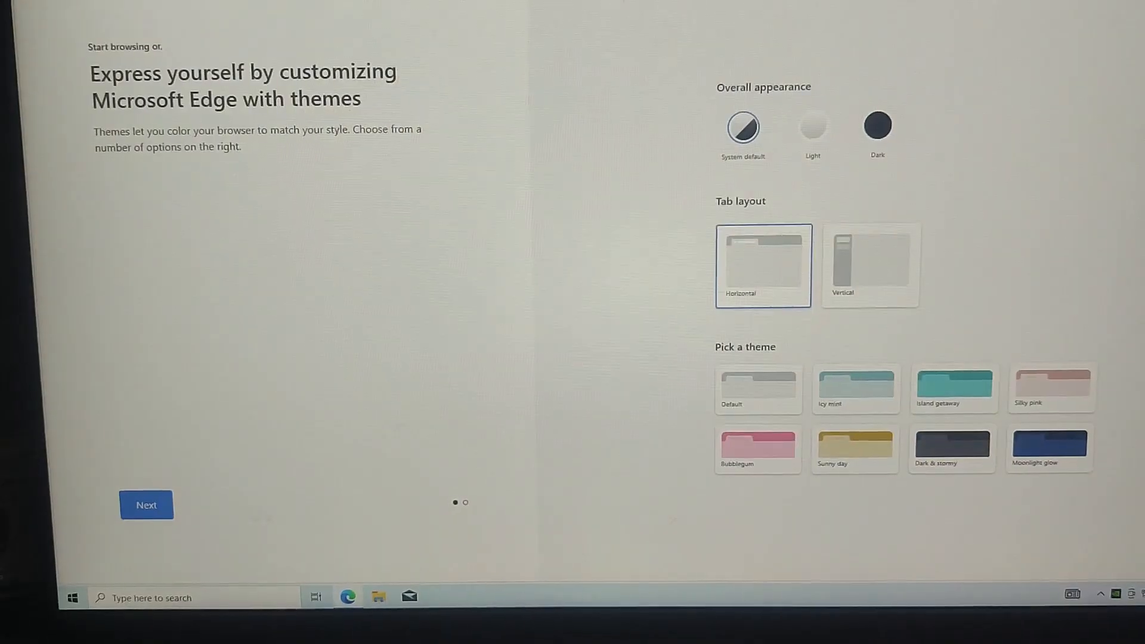